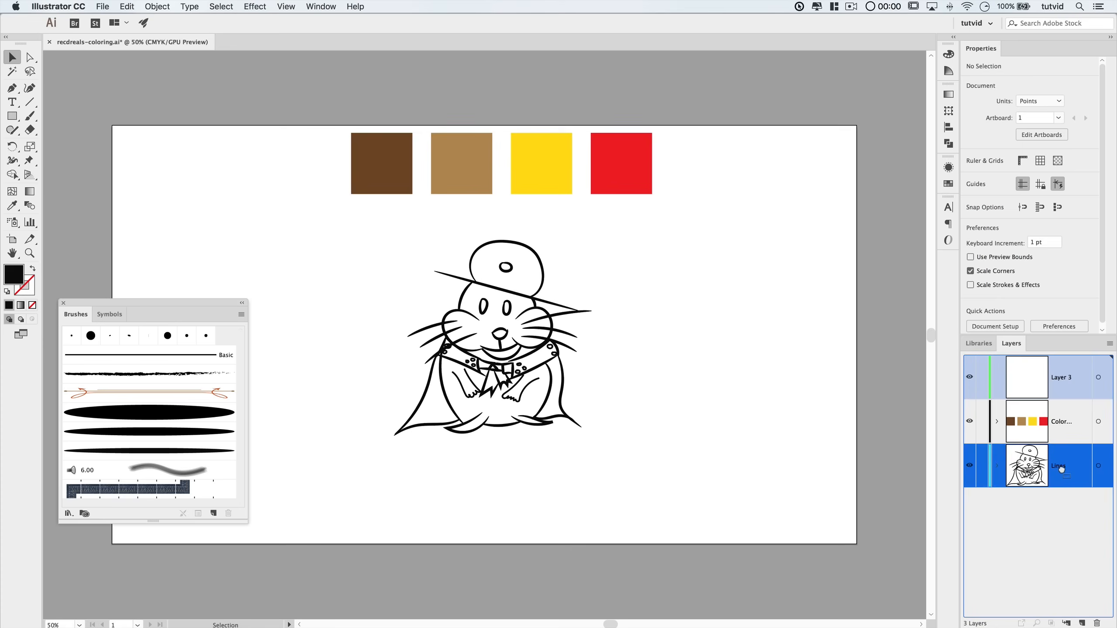
Move the new empty layer below the line art and rename it Gray Base
{"action": "left_click_drag", "start_coordinate": [1062, 377], "coordinate": [1061, 466]}
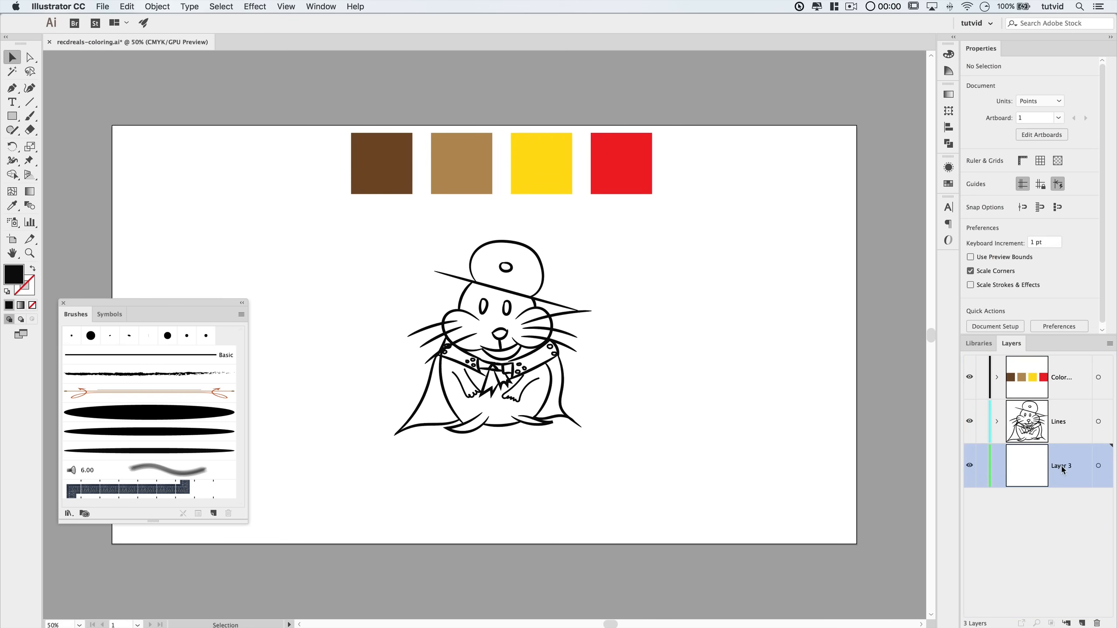
{"action": "double_click", "coordinate": [1062, 465]}
{"action": "type", "text": "Gray Base"}
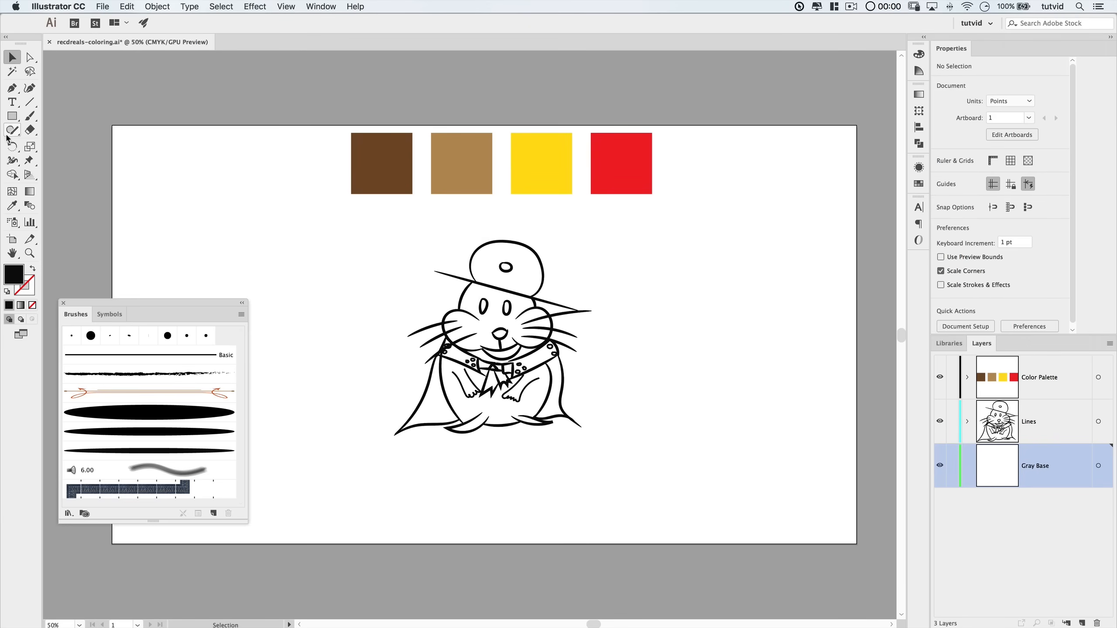
Switch to the Blob Brush Tool and raise its size from 20 pt to 72 pt
{"action": "left_click", "coordinate": [29, 102]}
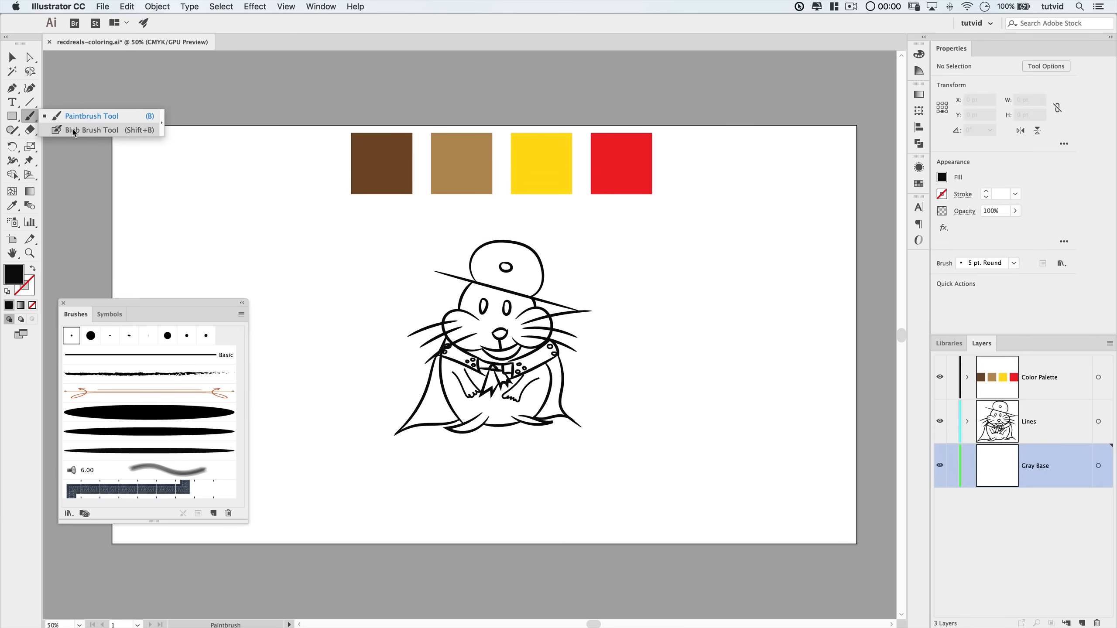
{"action": "left_click", "coordinate": [91, 130]}
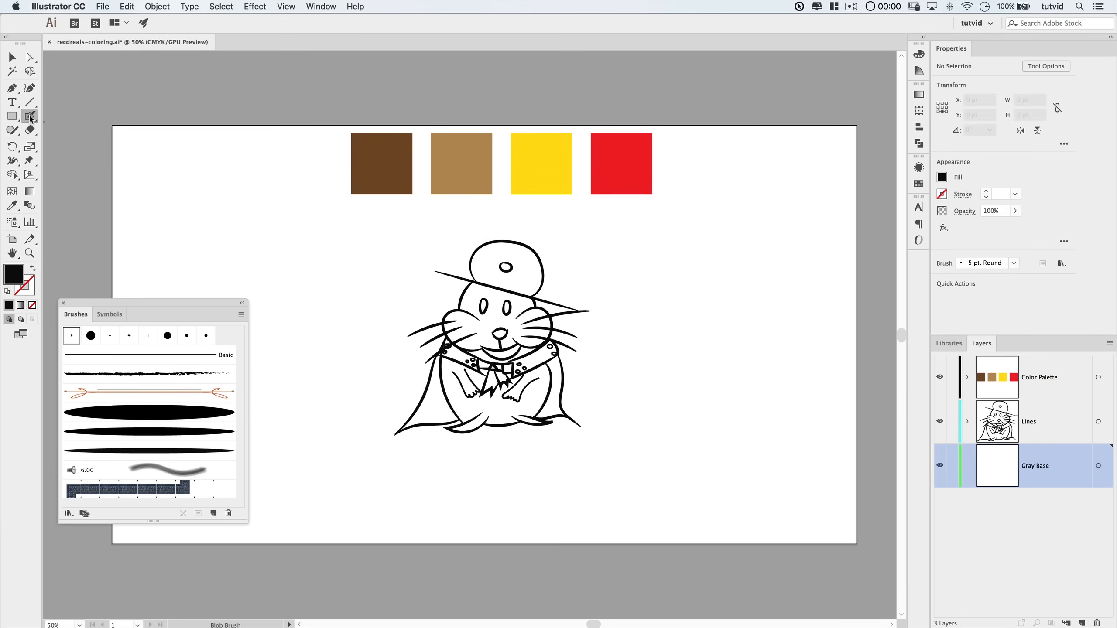
{"action": "double_click", "coordinate": [29, 114]}
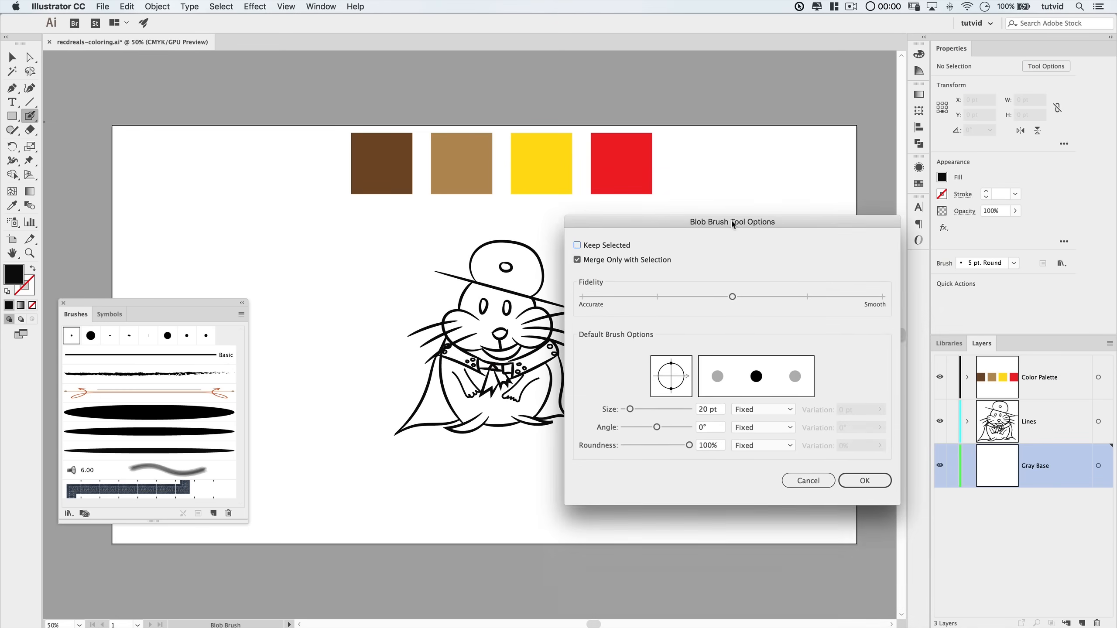
{"action": "left_click_drag", "start_coordinate": [731, 222], "coordinate": [726, 203]}
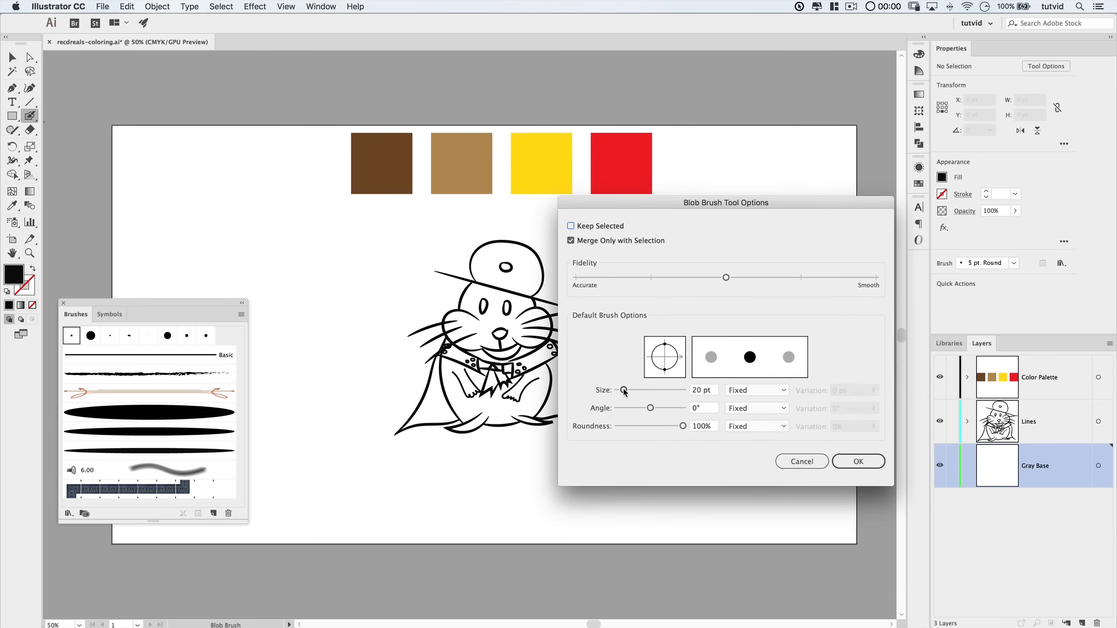
{"action": "left_click_drag", "start_coordinate": [623, 390], "coordinate": [640, 389]}
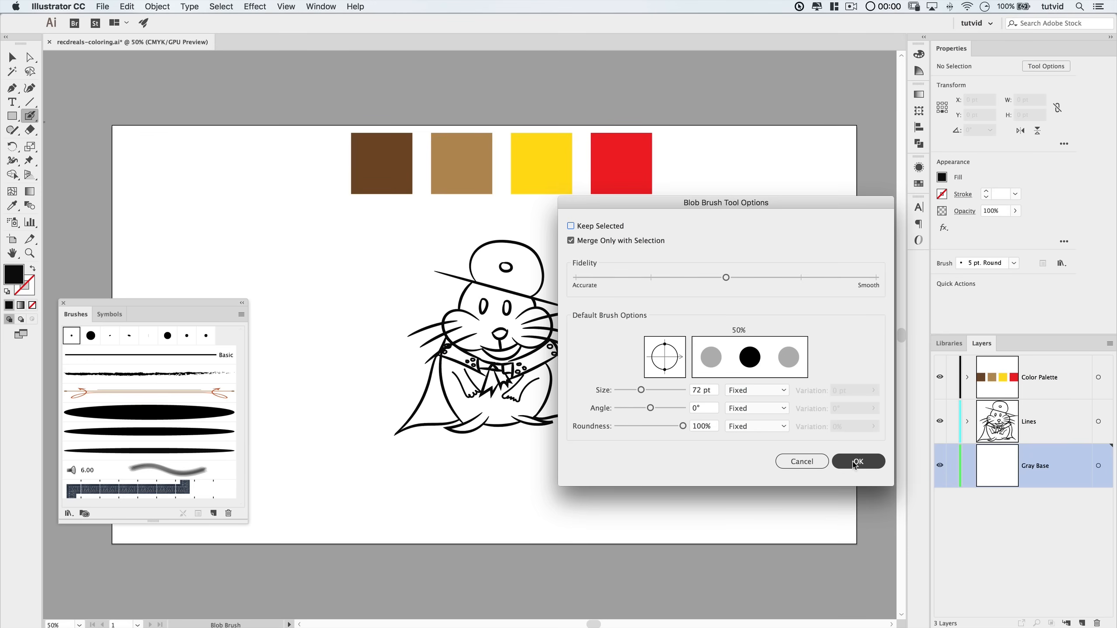
Apply the 72 pt brush size and pick 50% gray (7F7F7F) as fill
{"action": "left_click", "coordinate": [858, 460]}
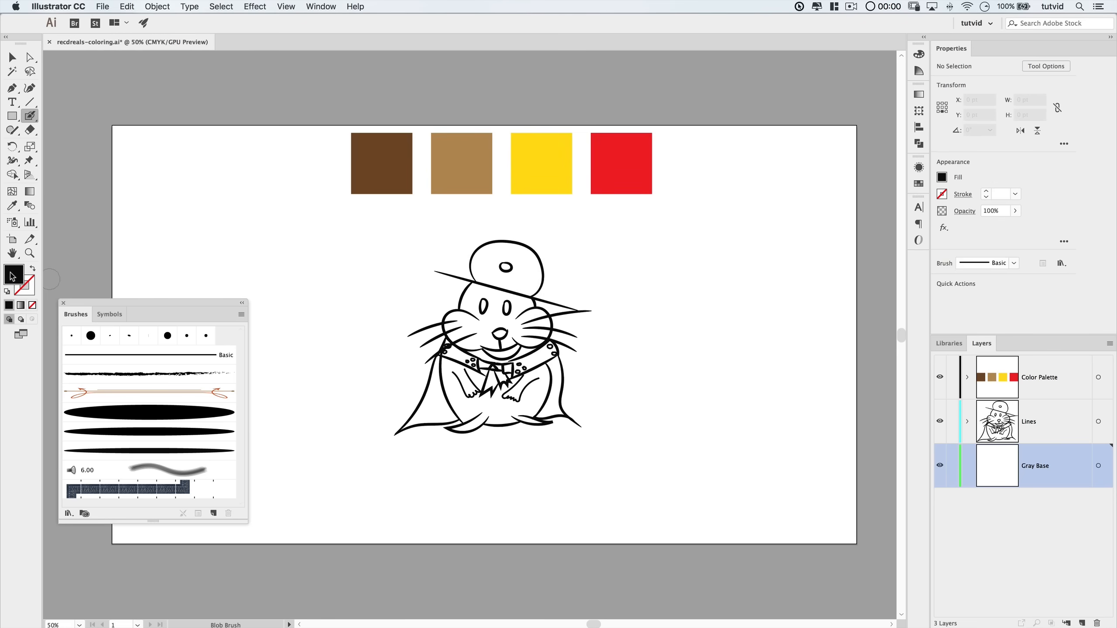
{"action": "double_click", "coordinate": [12, 272]}
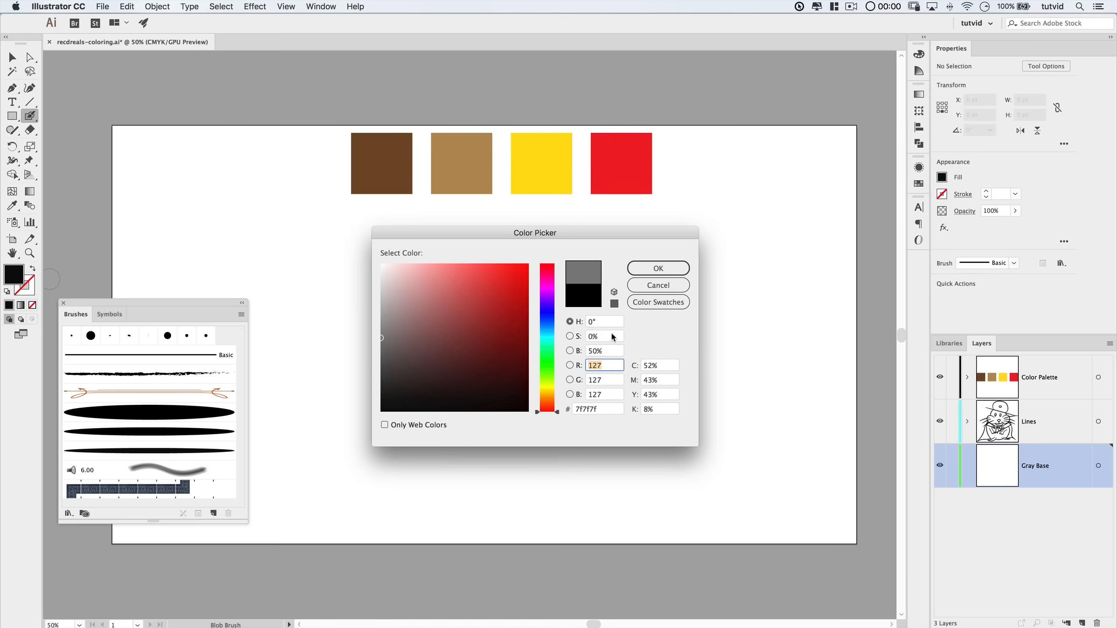
Confirm the gray fill and paint a solid gray silhouette over the entire hamster
{"action": "left_click", "coordinate": [656, 268]}
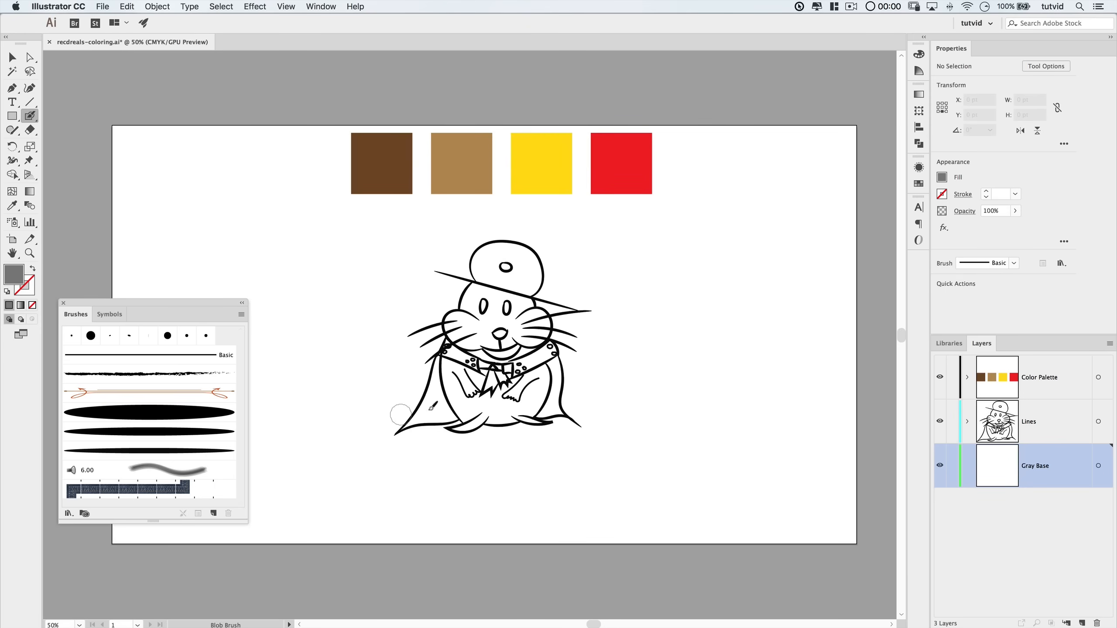
{"action": "left_click_drag", "start_coordinate": [399, 416], "coordinate": [576, 420]}
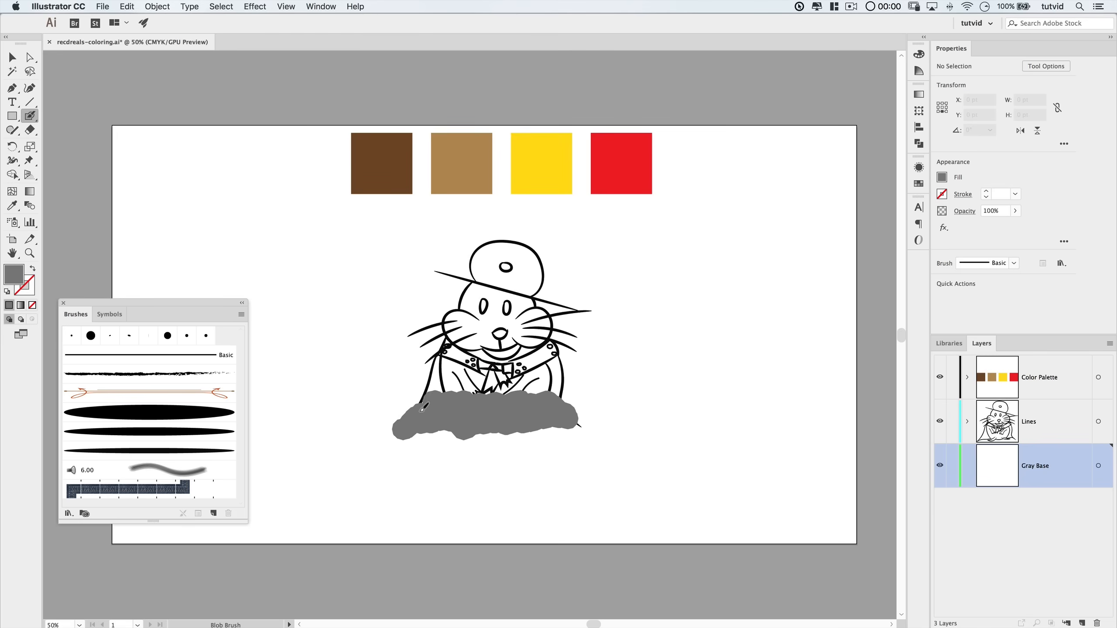
{"action": "left_click_drag", "start_coordinate": [420, 407], "coordinate": [502, 263]}
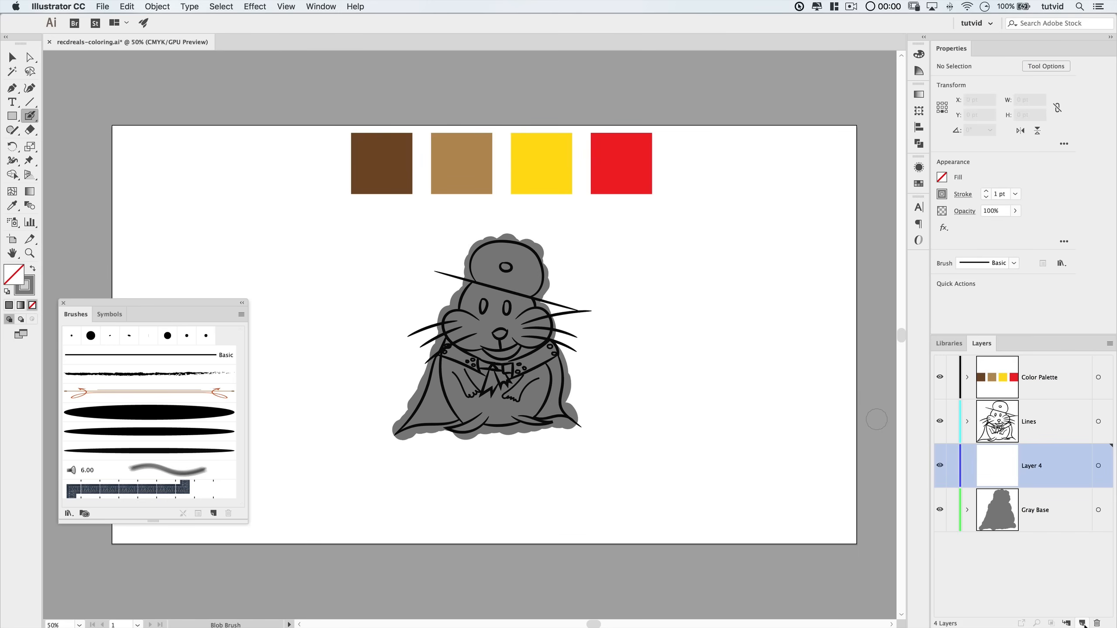
Rename the new layer 'Shadows' and lock the Color Palette, Lines and Gray Base layers
{"action": "double_click", "coordinate": [1032, 465]}
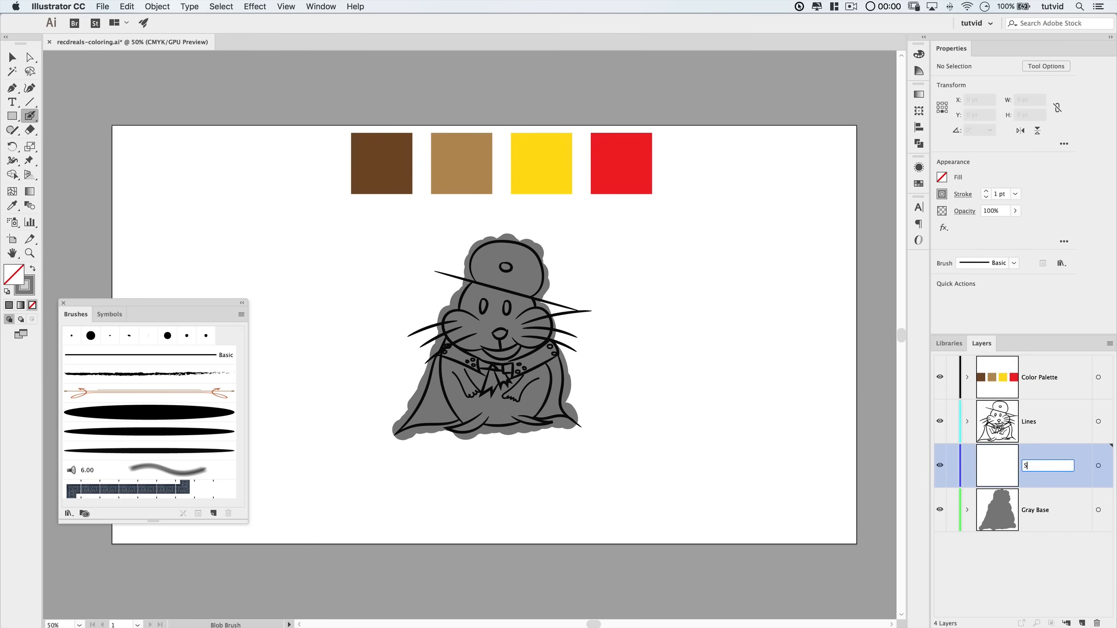
{"action": "type", "text": "Shadows"}
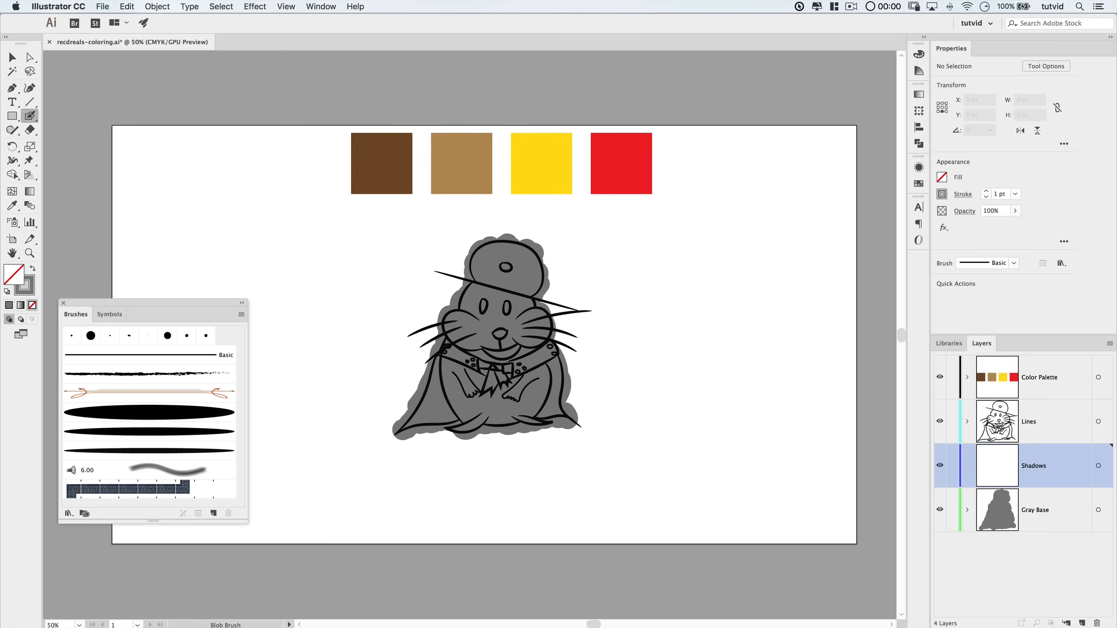
{"action": "left_click", "coordinate": [952, 509]}
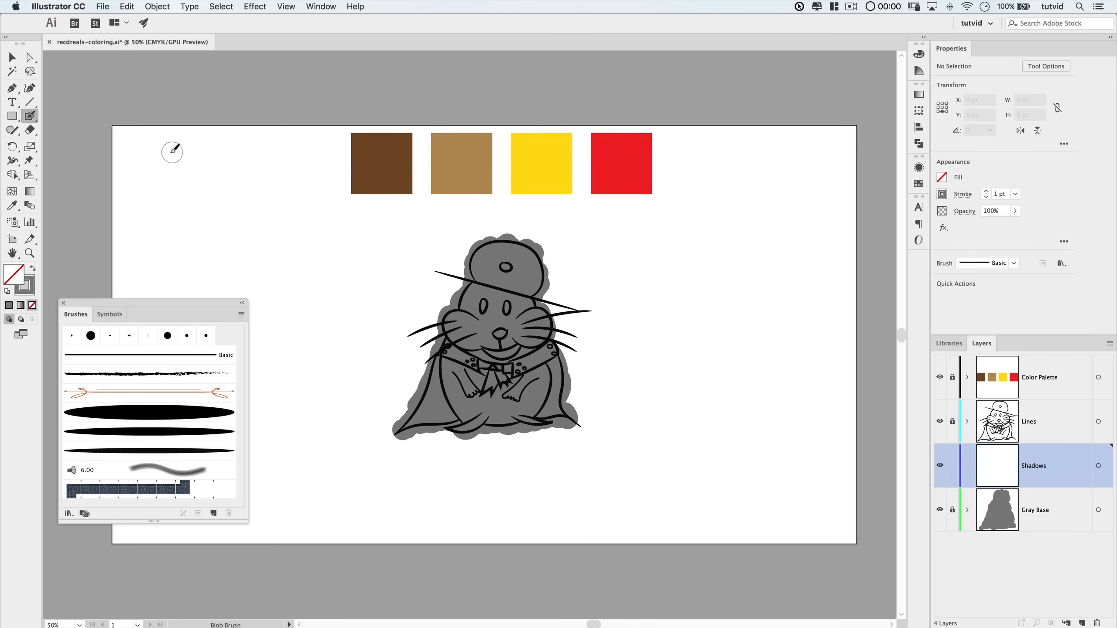
Shrink the Blob Brush to 5 pt and set the fill colour to black
{"action": "double_click", "coordinate": [30, 115]}
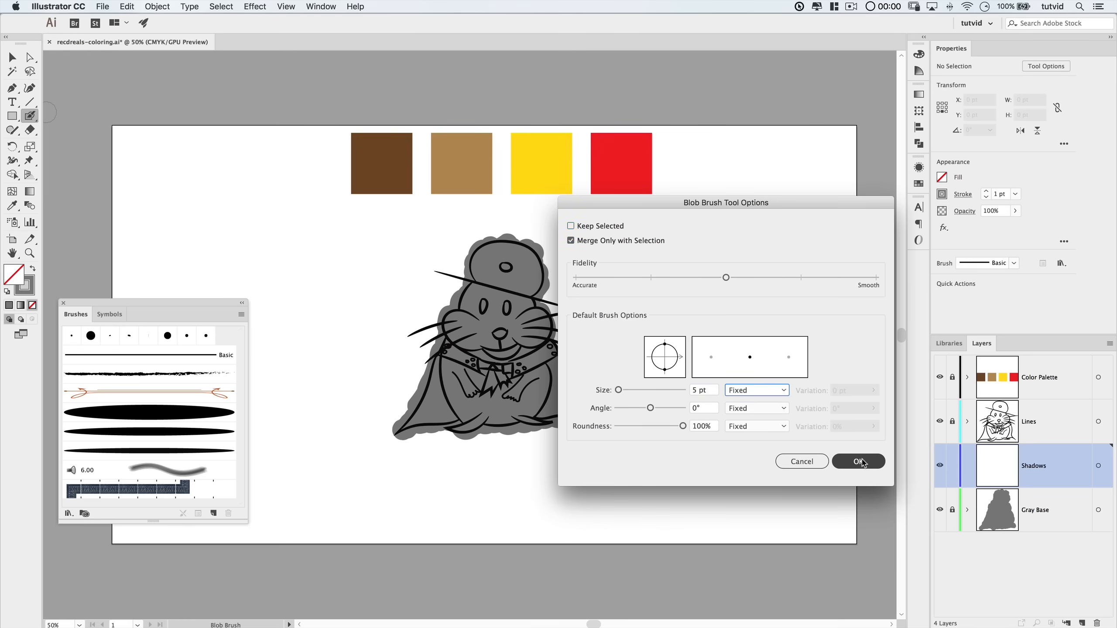
{"action": "left_click", "coordinate": [858, 460]}
{"action": "type", "text": "0a0909"}
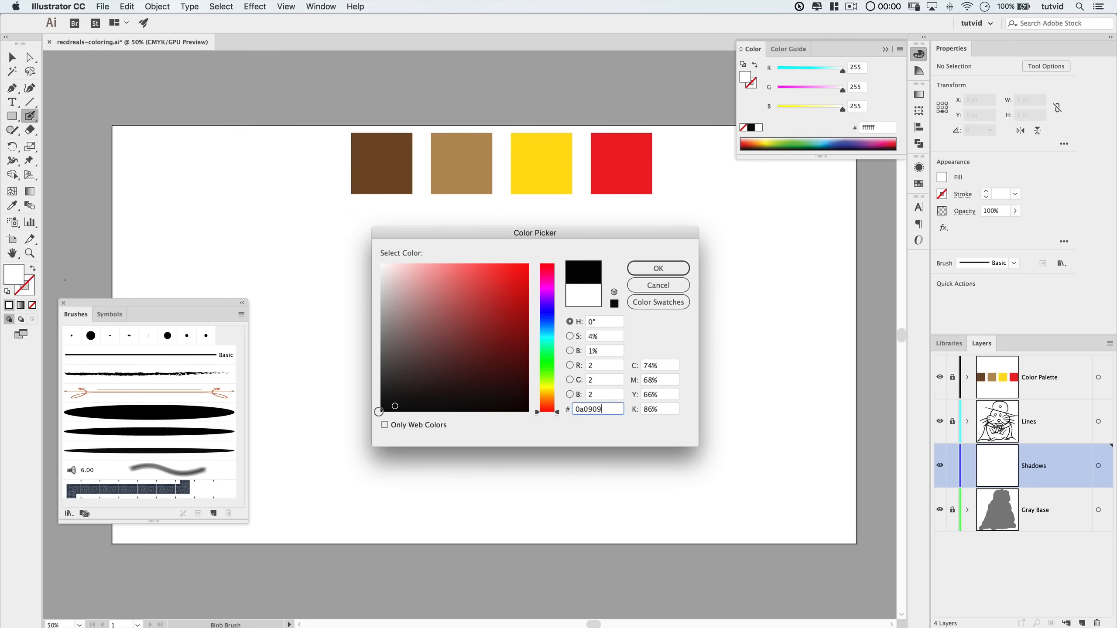
{"action": "left_click", "coordinate": [657, 267]}
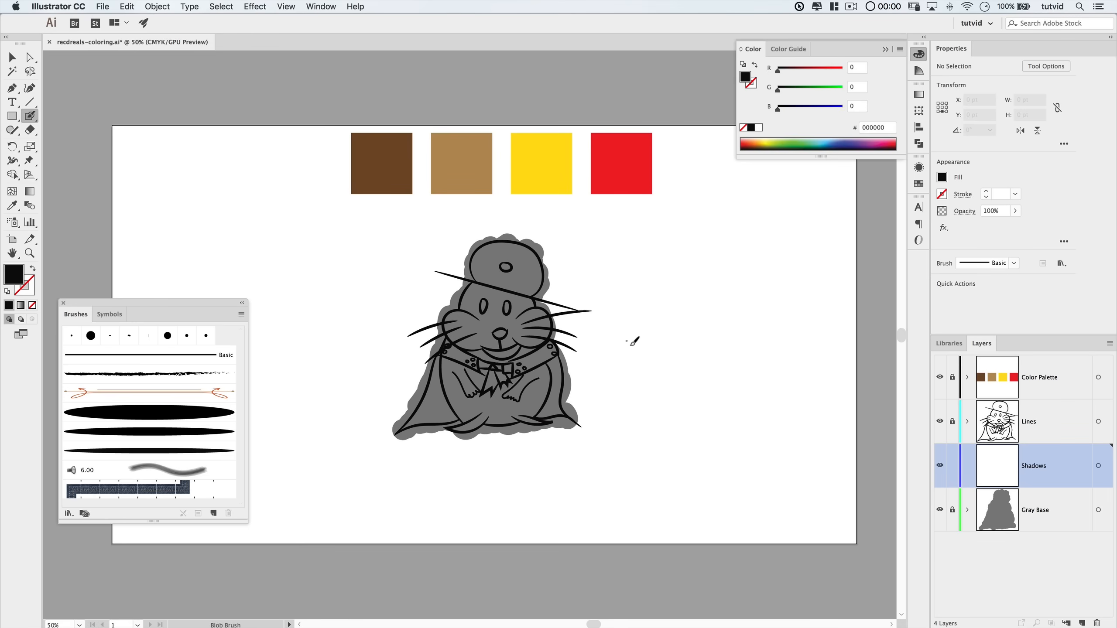
Give the black brush fill Multiply blending at 35% opacity
{"action": "left_click", "coordinate": [320, 6]}
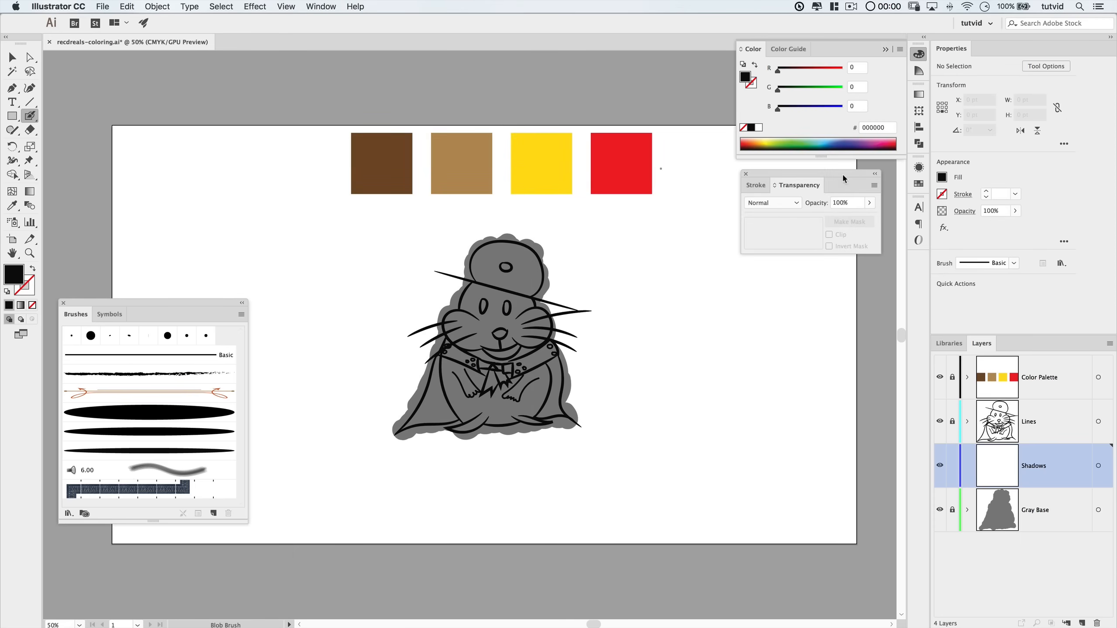
{"action": "left_click", "coordinate": [772, 202]}
{"action": "type", "text": "35"}
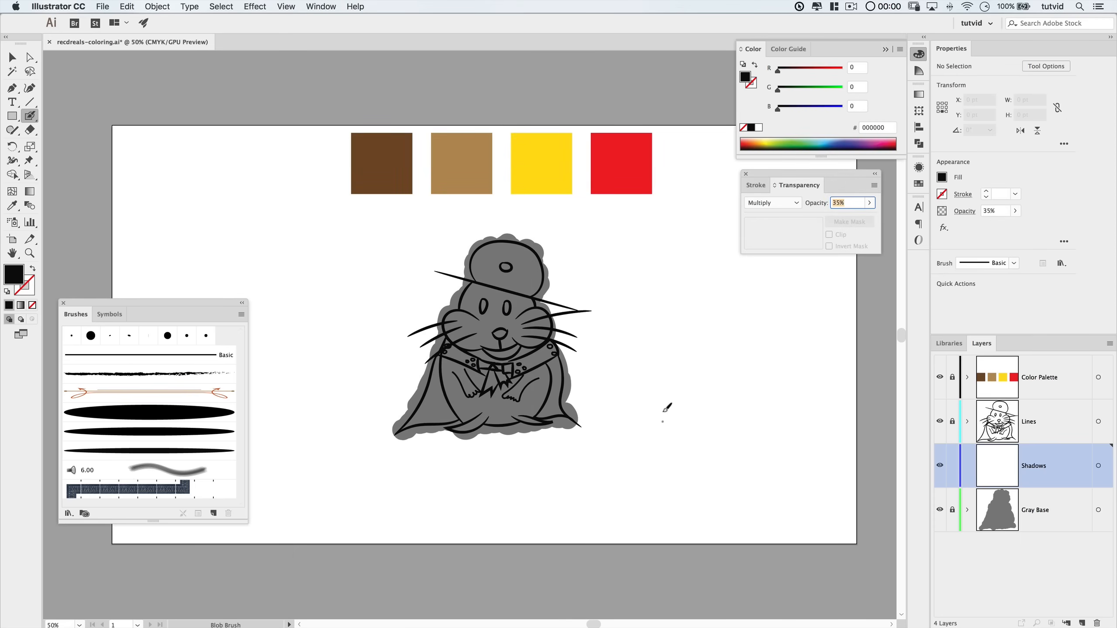
{"action": "mouse_move", "coordinate": [863, 284]}
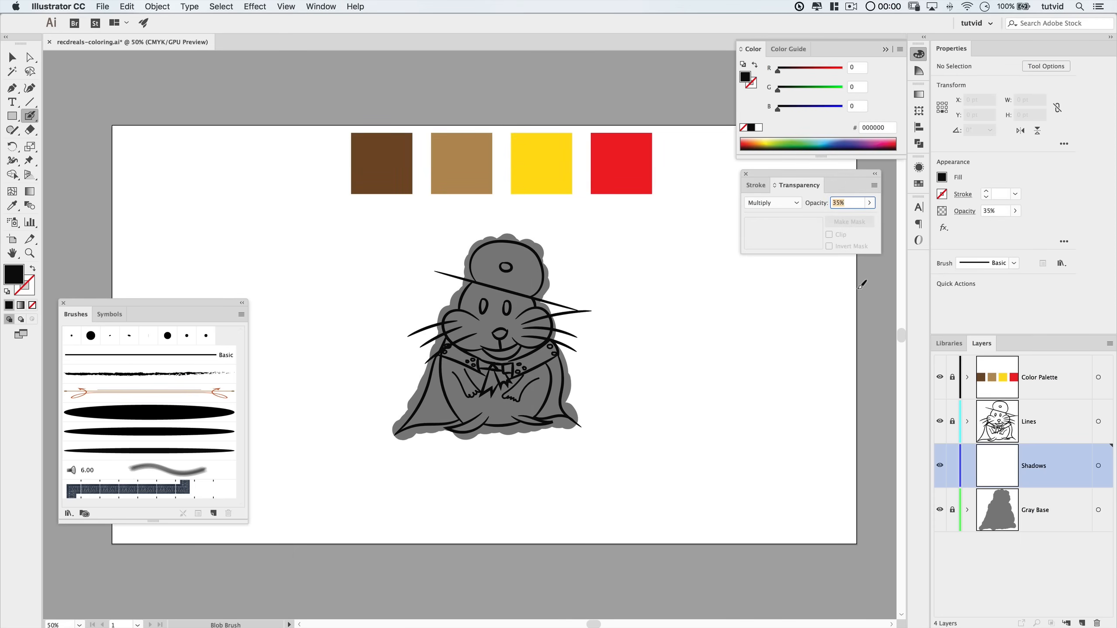
{"action": "mouse_move", "coordinate": [605, 283]}
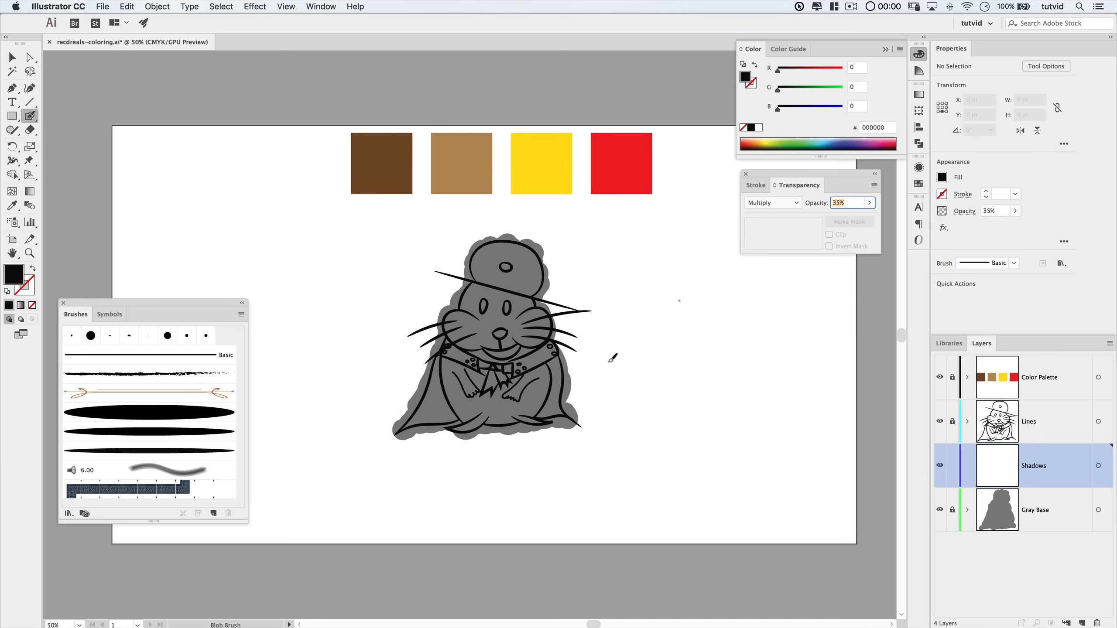
{"action": "left_click_drag", "start_coordinate": [609, 272], "coordinate": [658, 349]}
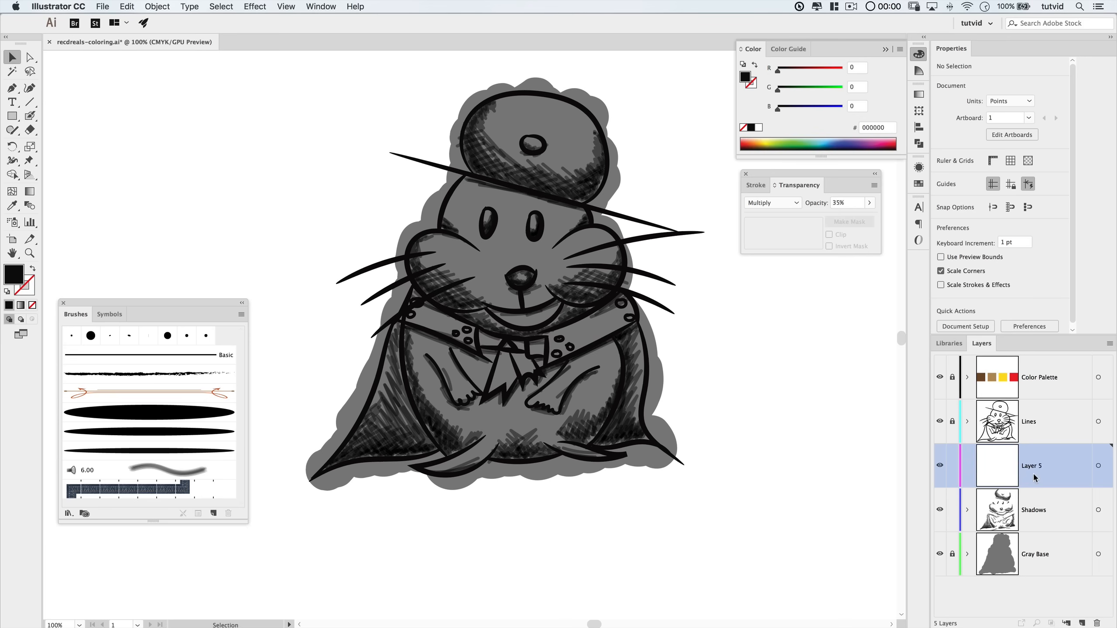
Name Layer 5 'Highlights' and set its blend mode to Overlay at 30% opacity
{"action": "type", "text": "Highlights"}
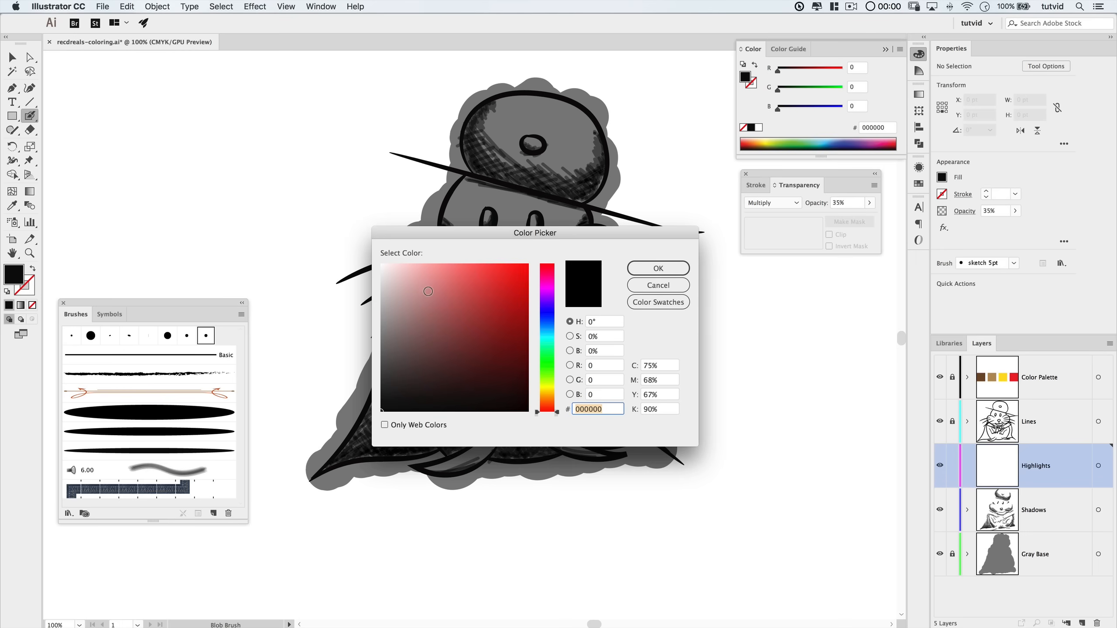
{"action": "left_click", "coordinate": [656, 267]}
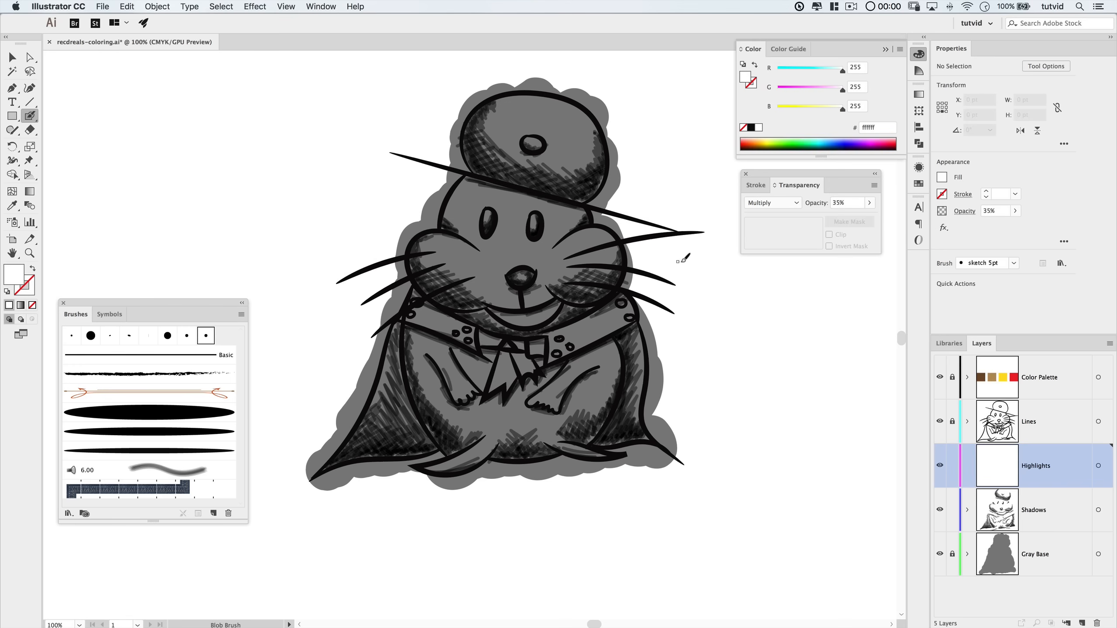
{"action": "left_click", "coordinate": [771, 202]}
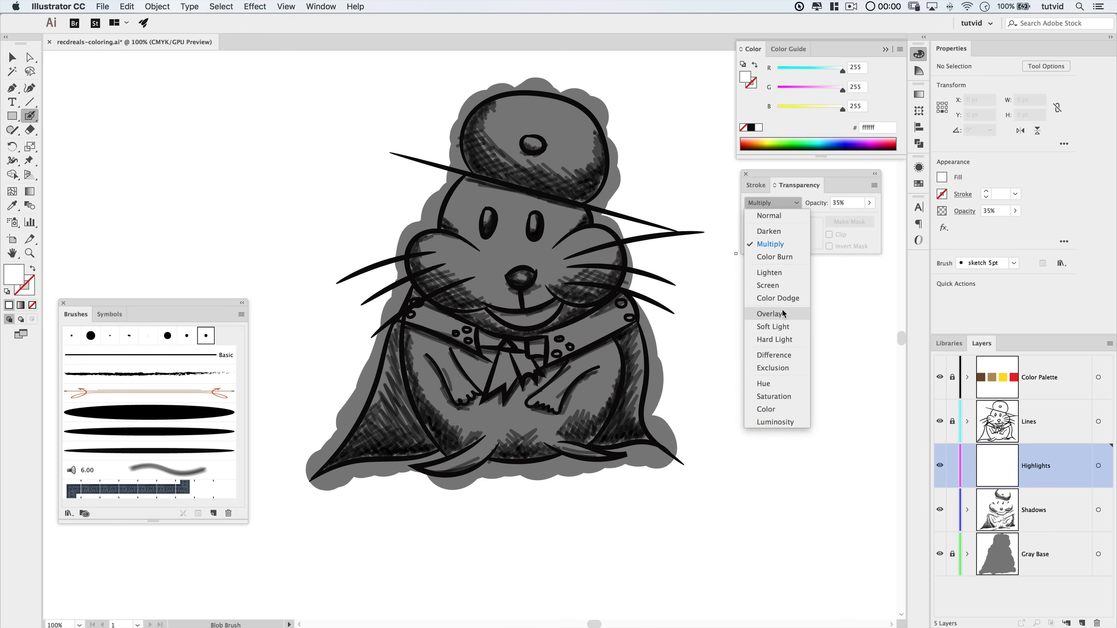
{"action": "left_click", "coordinate": [769, 313]}
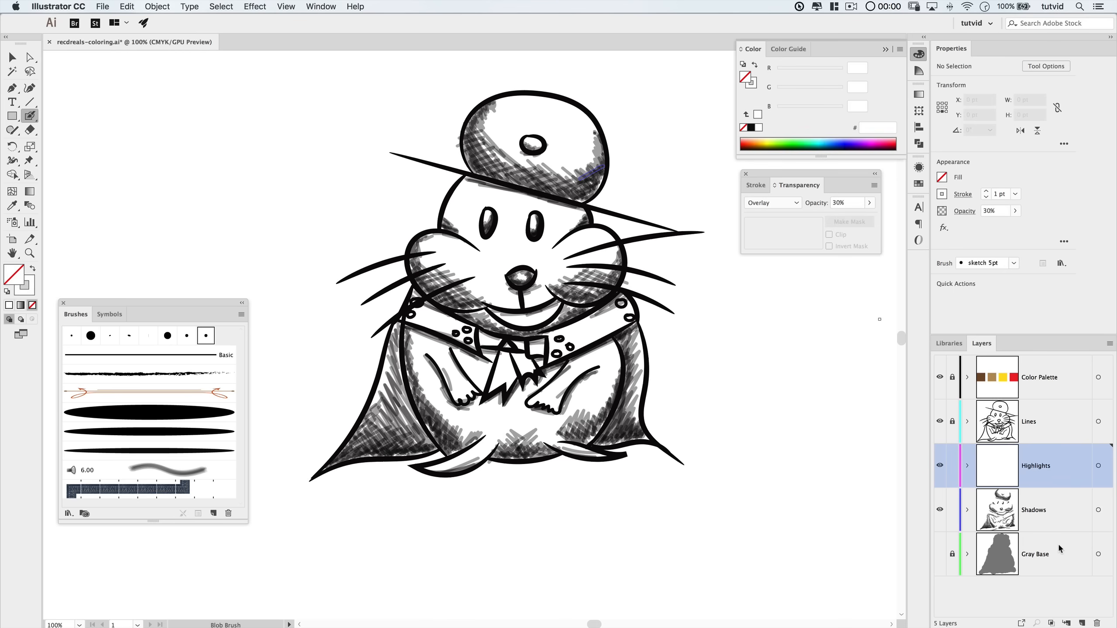
Add a new layer directly above Gray Base and begin renaming it
{"action": "left_click", "coordinate": [1035, 554]}
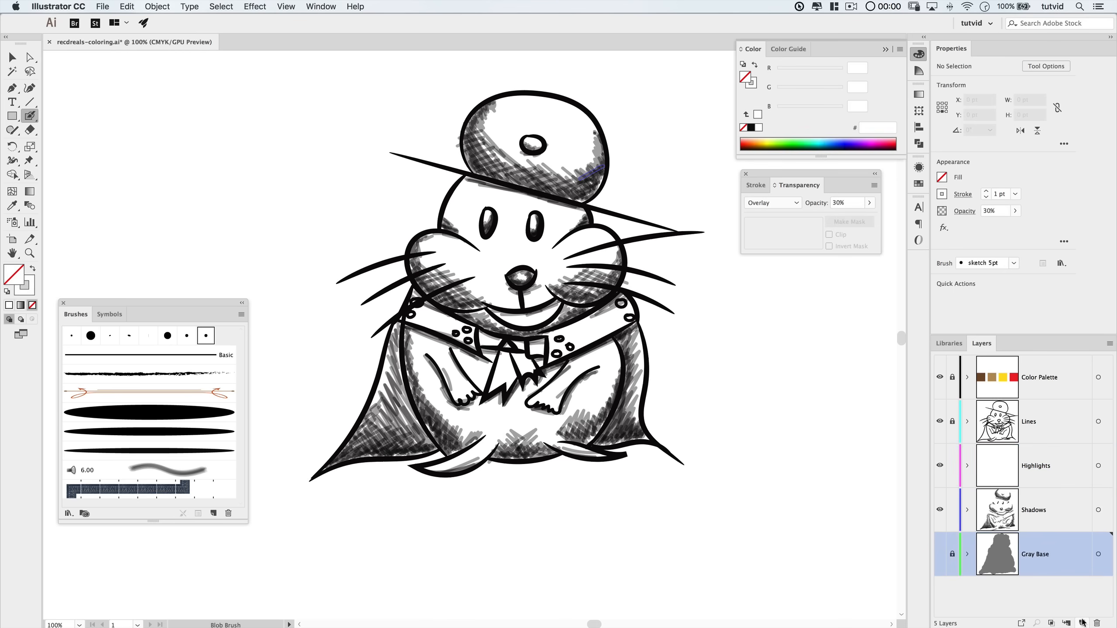
{"action": "left_click", "coordinate": [1067, 624]}
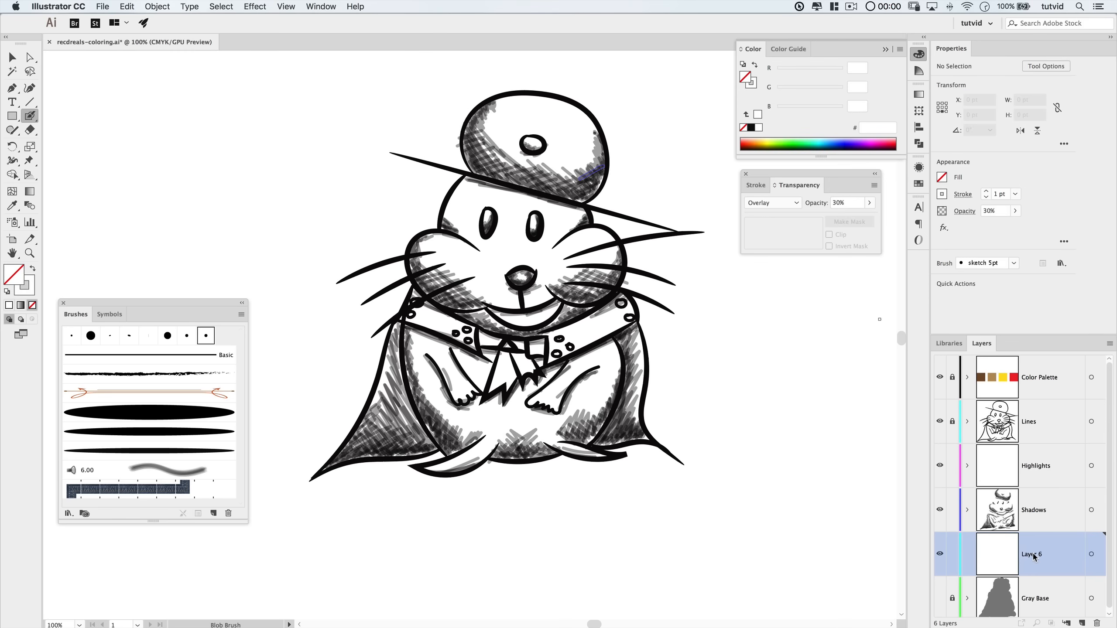
{"action": "double_click", "coordinate": [1032, 554]}
{"action": "type", "text": "Coloring"}
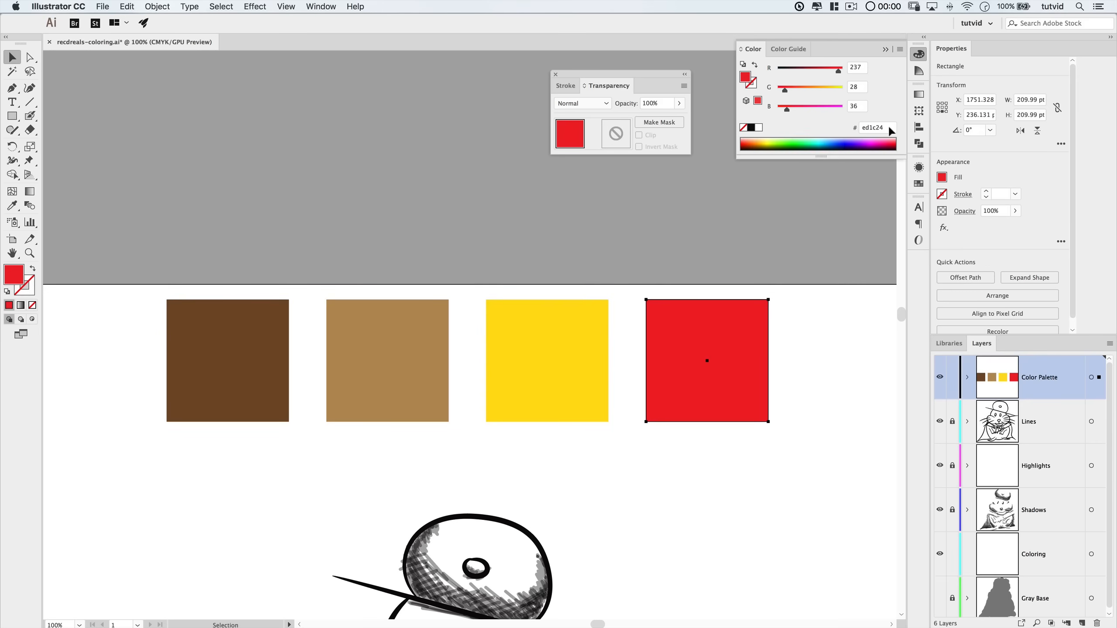
{"action": "mouse_move", "coordinate": [692, 347]}
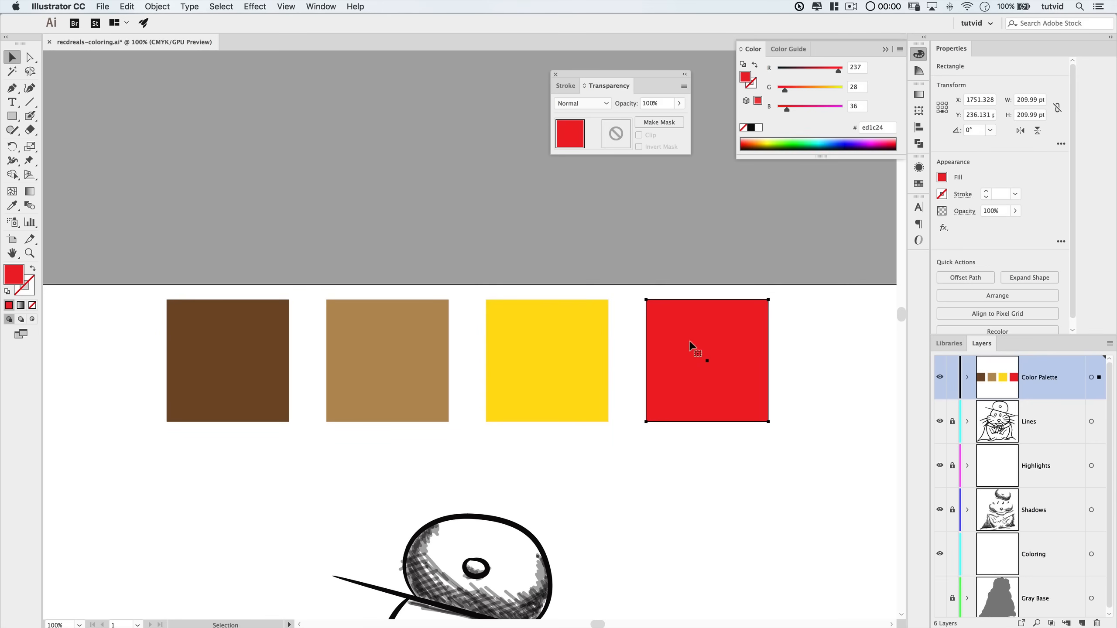
{"action": "mouse_move", "coordinate": [69, 140]}
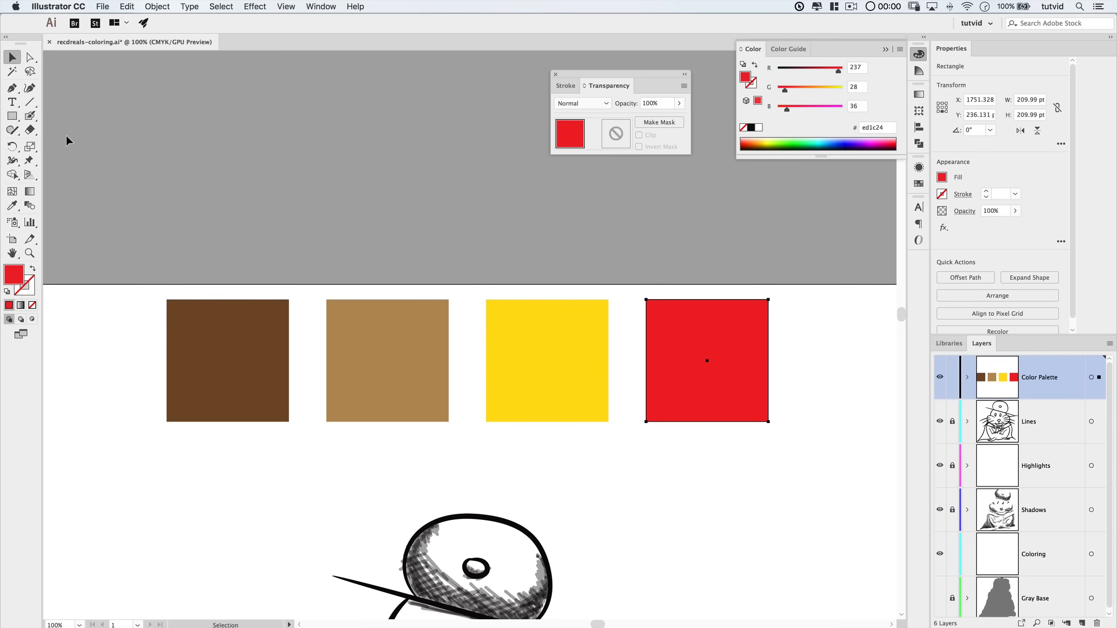
Reopen the Blob Brush settings with tan (b58f59) as the fill colour
{"action": "left_click", "coordinate": [30, 116]}
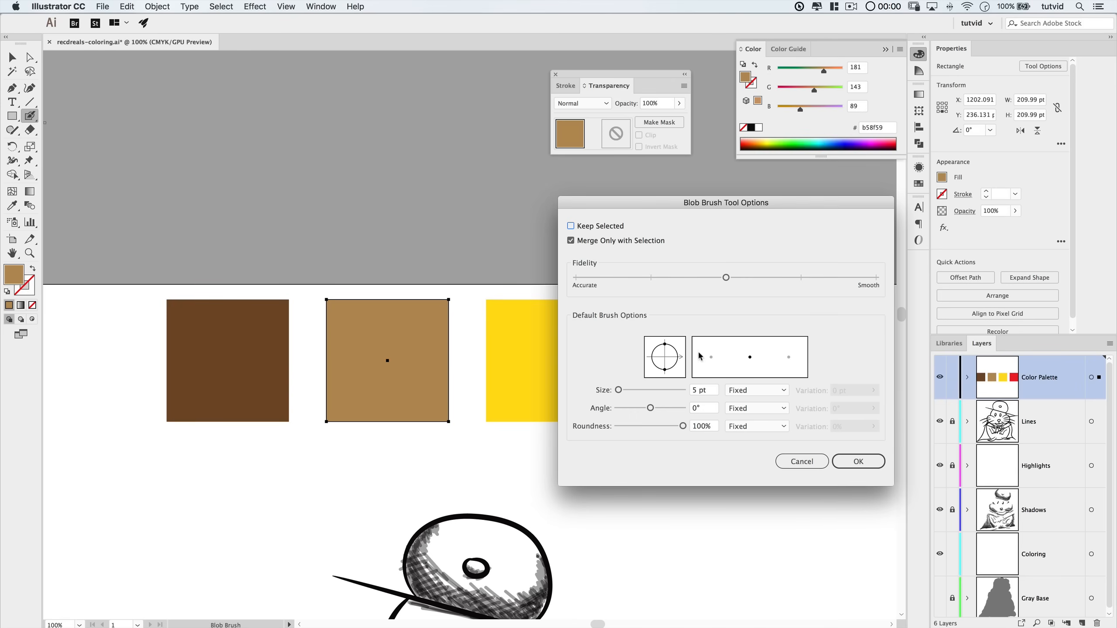
Set the Blob Brush size to 52 pt with Keep Selected enabled
{"action": "left_click_drag", "start_coordinate": [618, 390], "coordinate": [628, 390]}
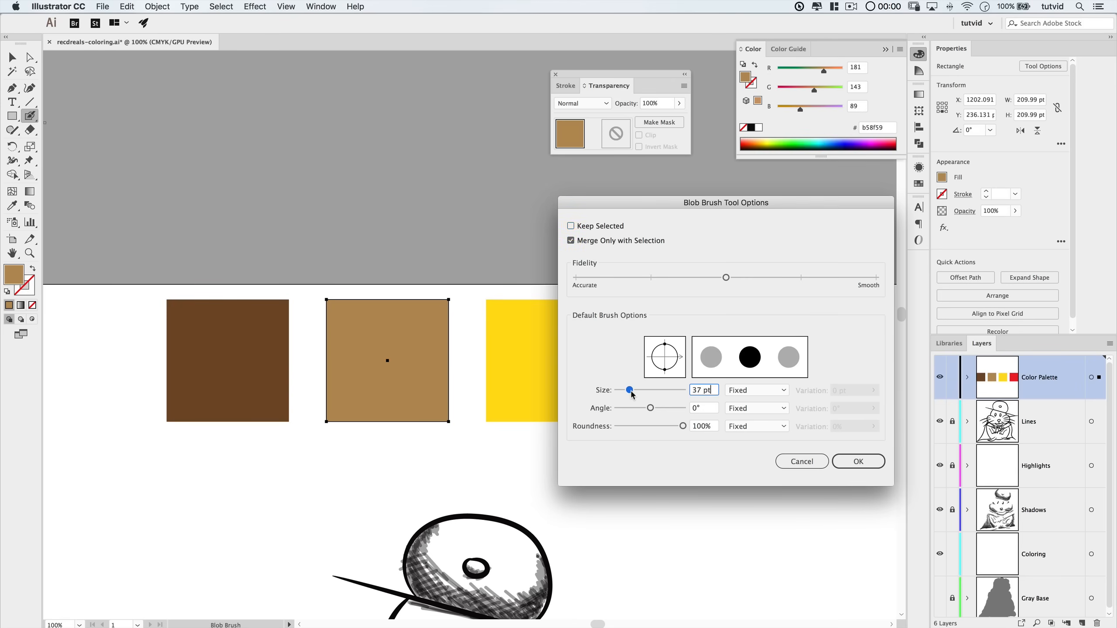
{"action": "left_click_drag", "start_coordinate": [628, 391], "coordinate": [634, 390]}
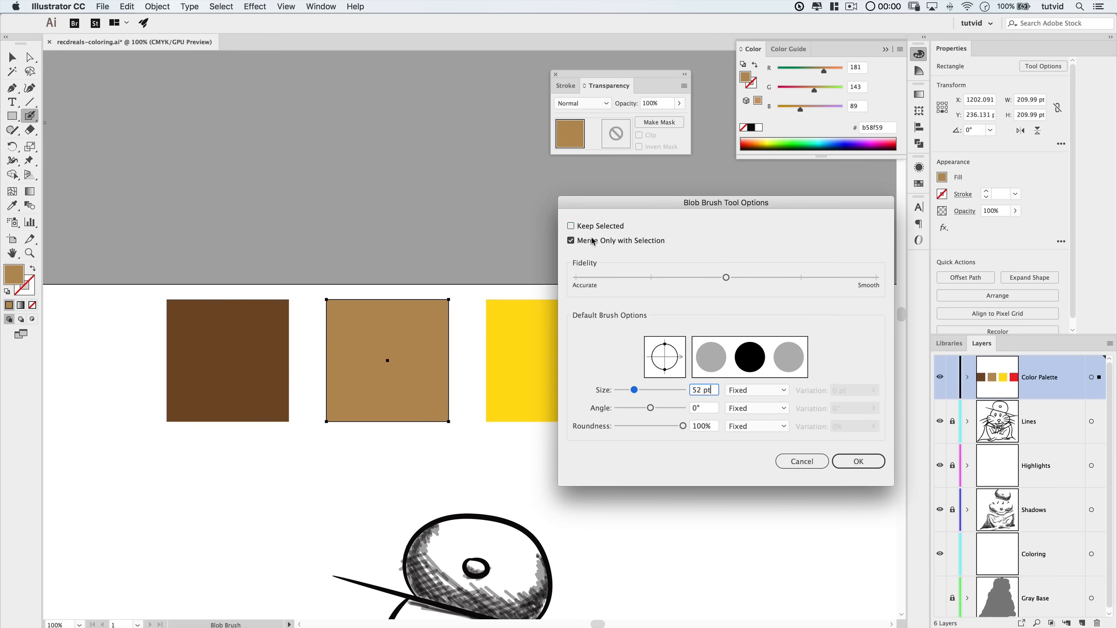
{"action": "left_click", "coordinate": [570, 226]}
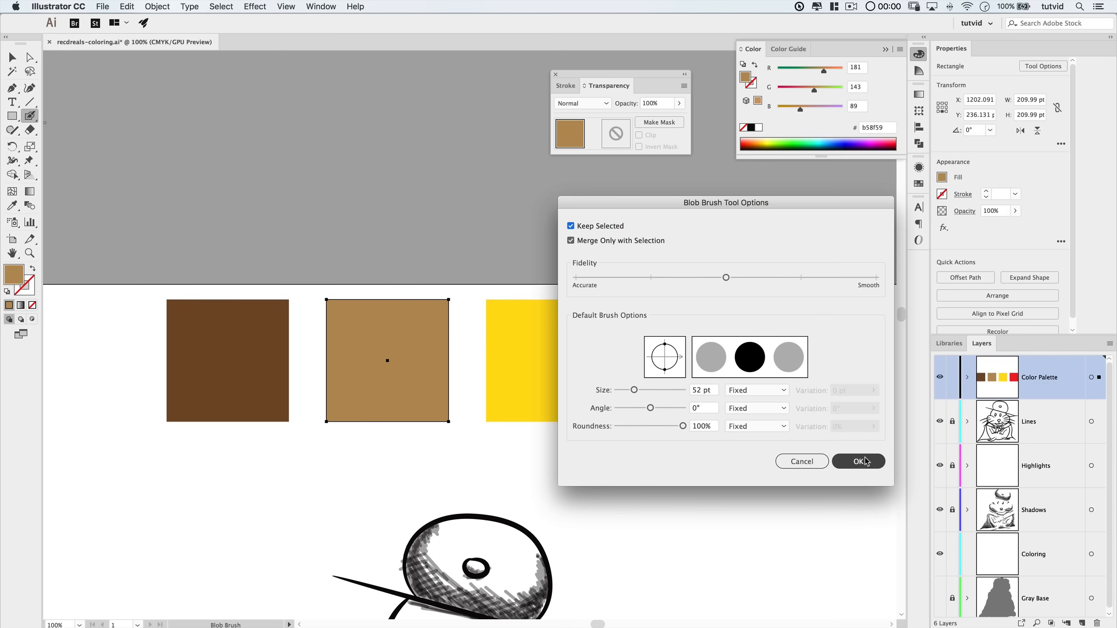
{"action": "left_click", "coordinate": [858, 460]}
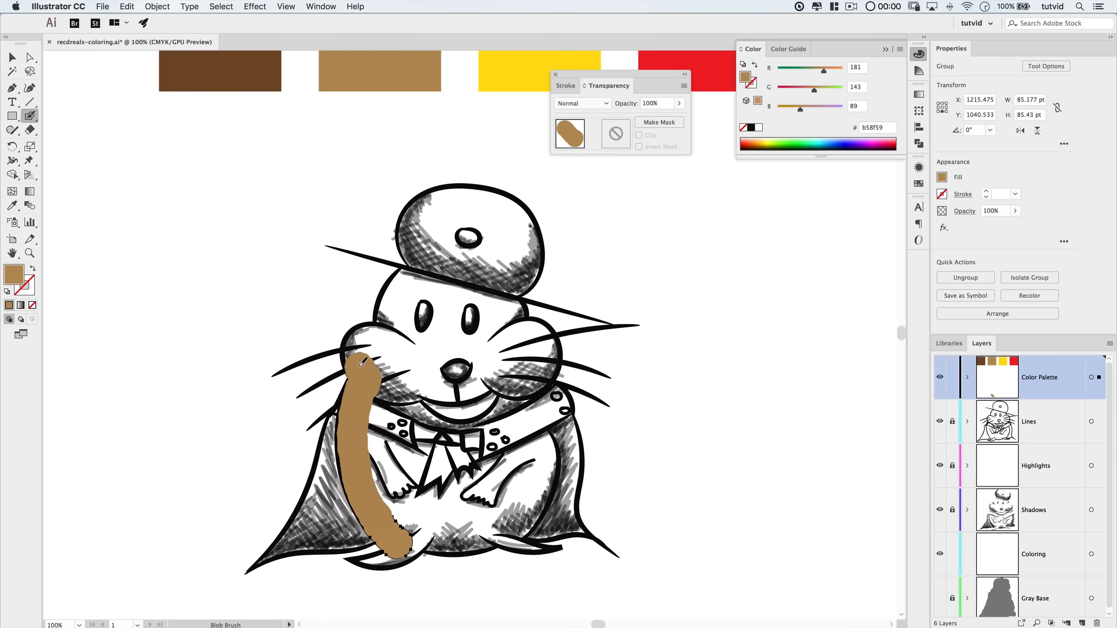
Paint the hamster's head, both sides and body solid tan
{"action": "left_click_drag", "start_coordinate": [364, 363], "coordinate": [388, 318]}
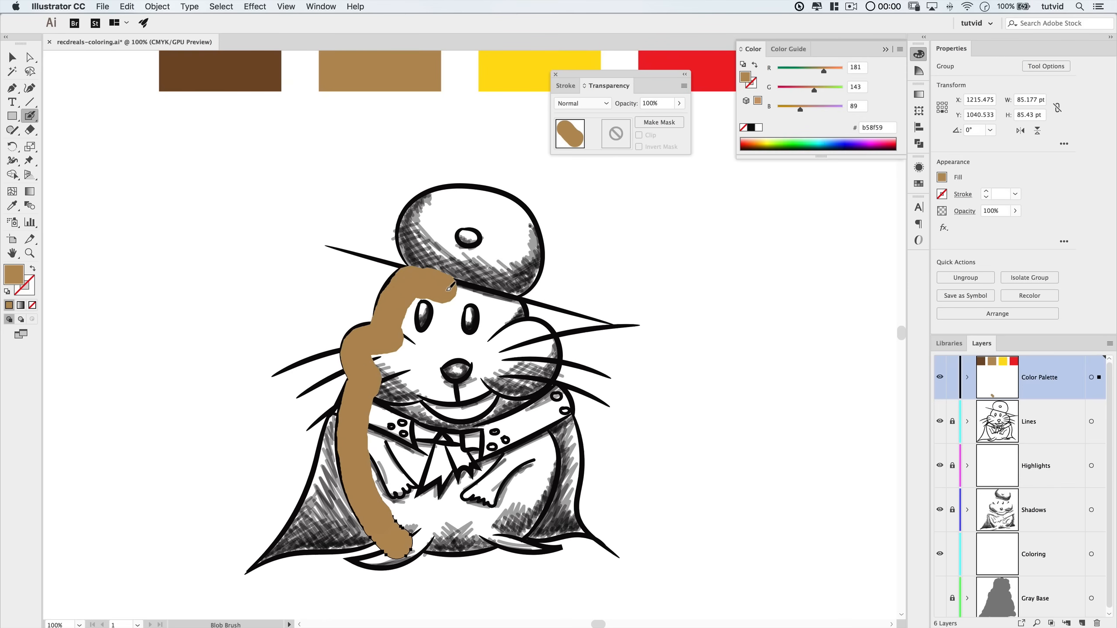
{"action": "left_click_drag", "start_coordinate": [442, 300], "coordinate": [531, 328]}
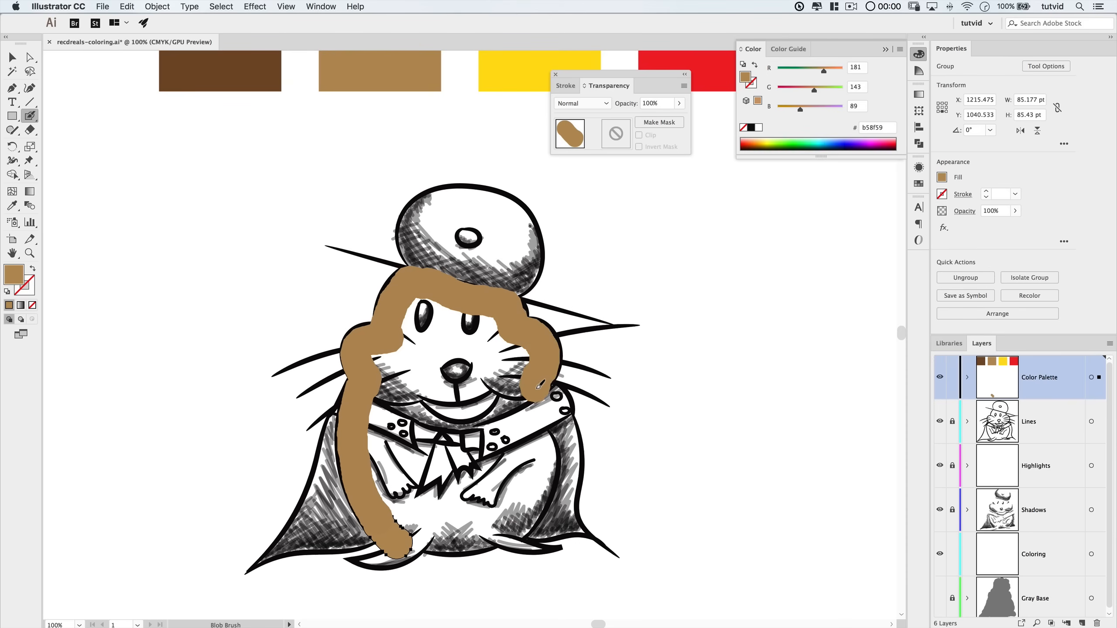
{"action": "left_click_drag", "start_coordinate": [541, 384], "coordinate": [556, 474]}
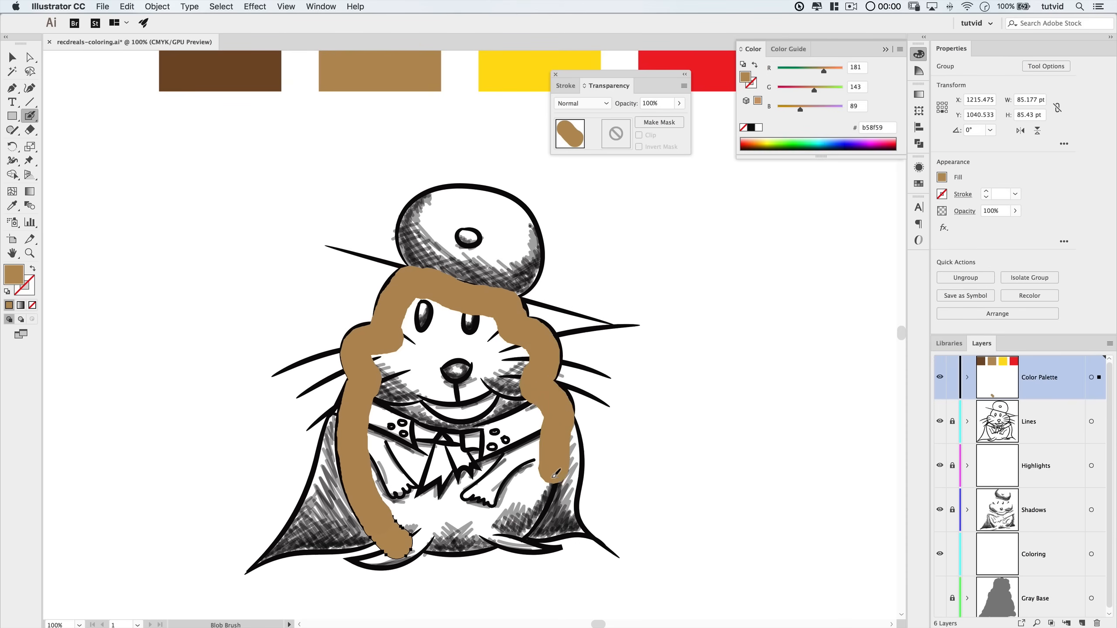
{"action": "left_click_drag", "start_coordinate": [556, 477], "coordinate": [463, 534]}
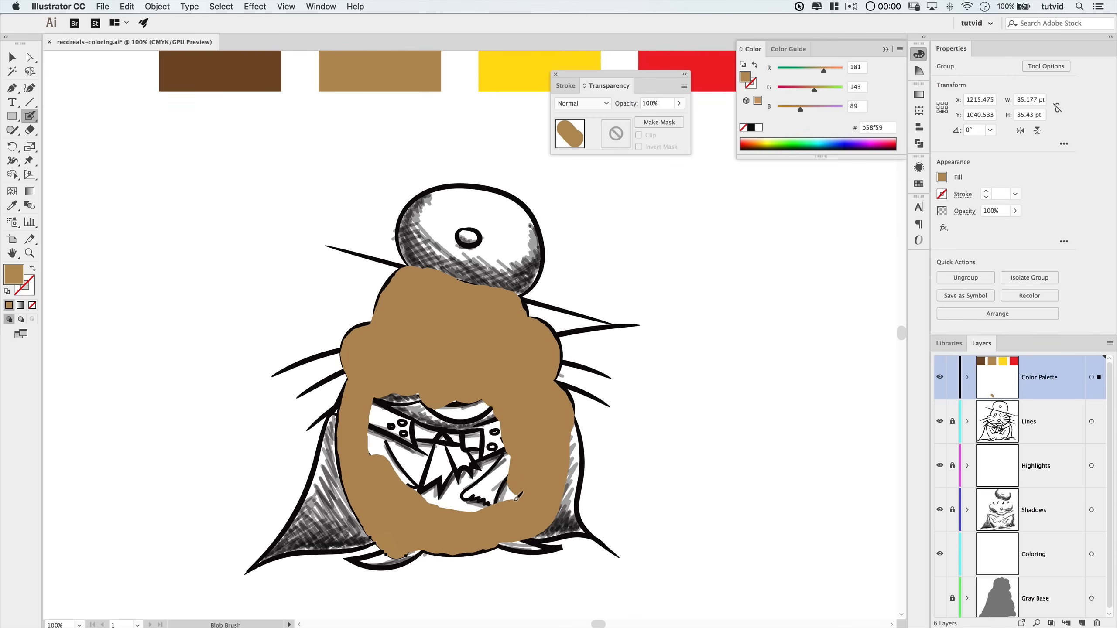
{"action": "left_click_drag", "start_coordinate": [385, 428], "coordinate": [513, 492]}
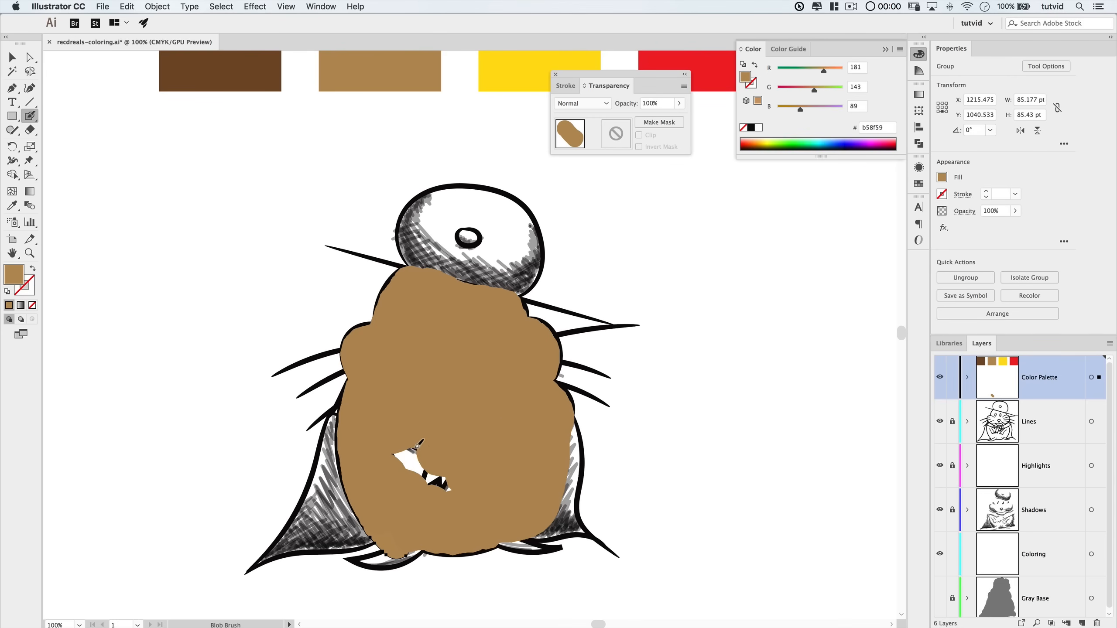
{"action": "double_click", "coordinate": [29, 130]}
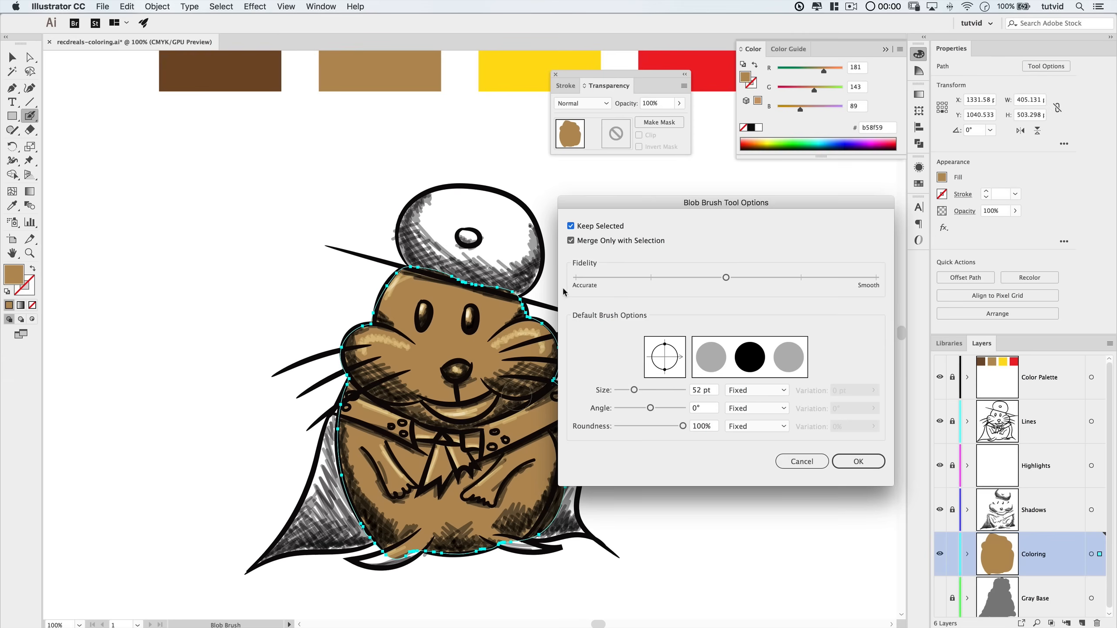
Close the brush options and reshape the tan shape's edge to meet the ink outline
{"action": "left_click", "coordinate": [858, 461]}
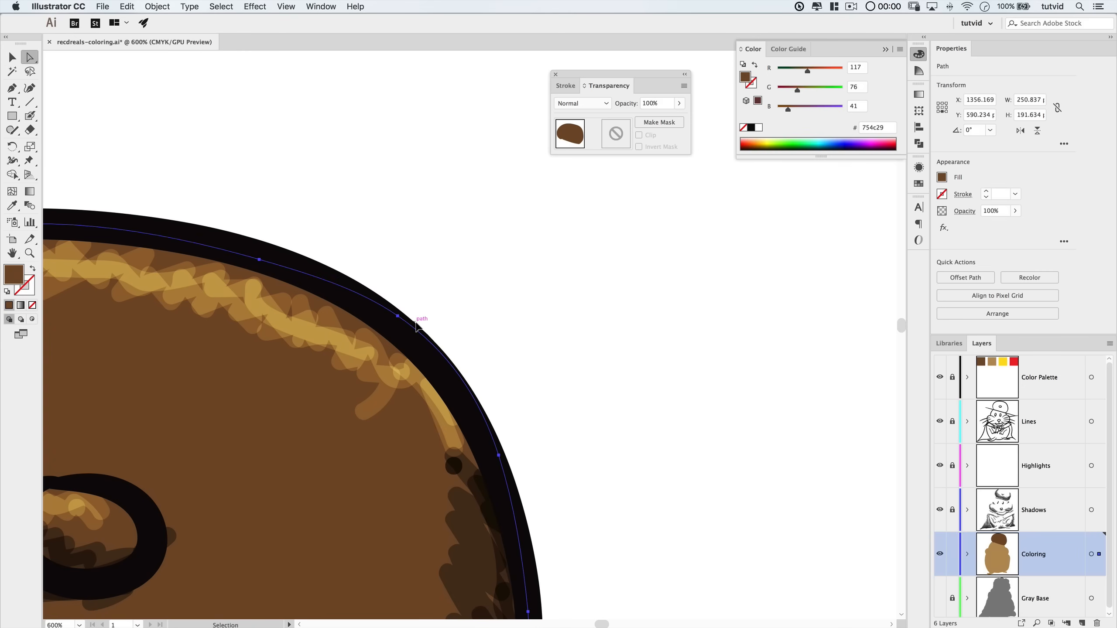
{"action": "left_click_drag", "start_coordinate": [397, 316], "coordinate": [391, 318]}
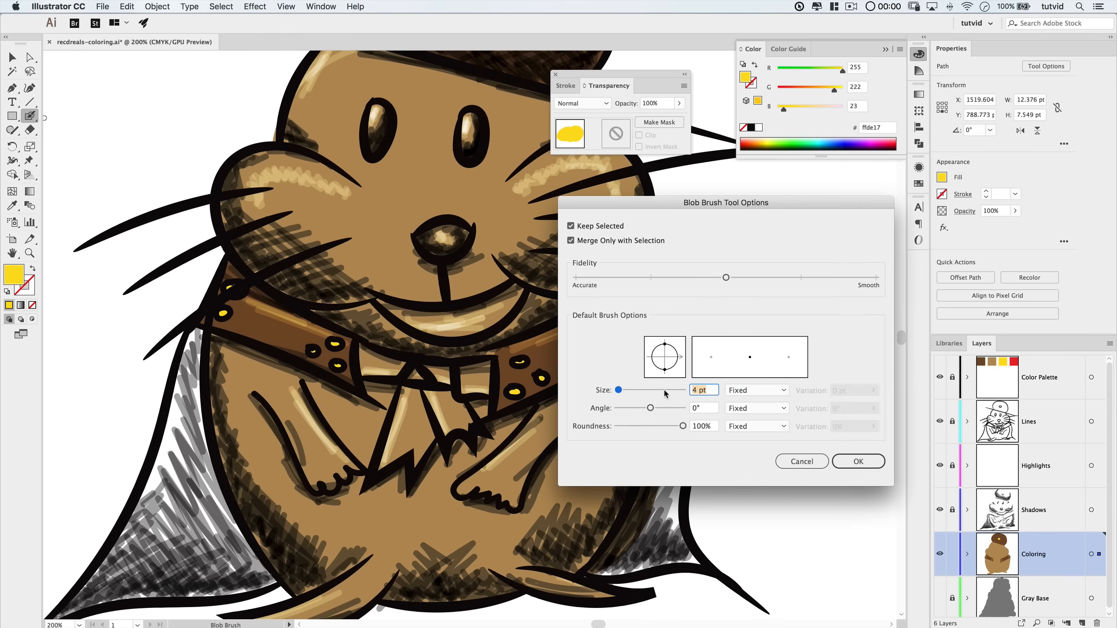
Confirm the 4 pt Blob Brush size for dotting the yellow buttons
{"action": "left_click", "coordinate": [858, 461]}
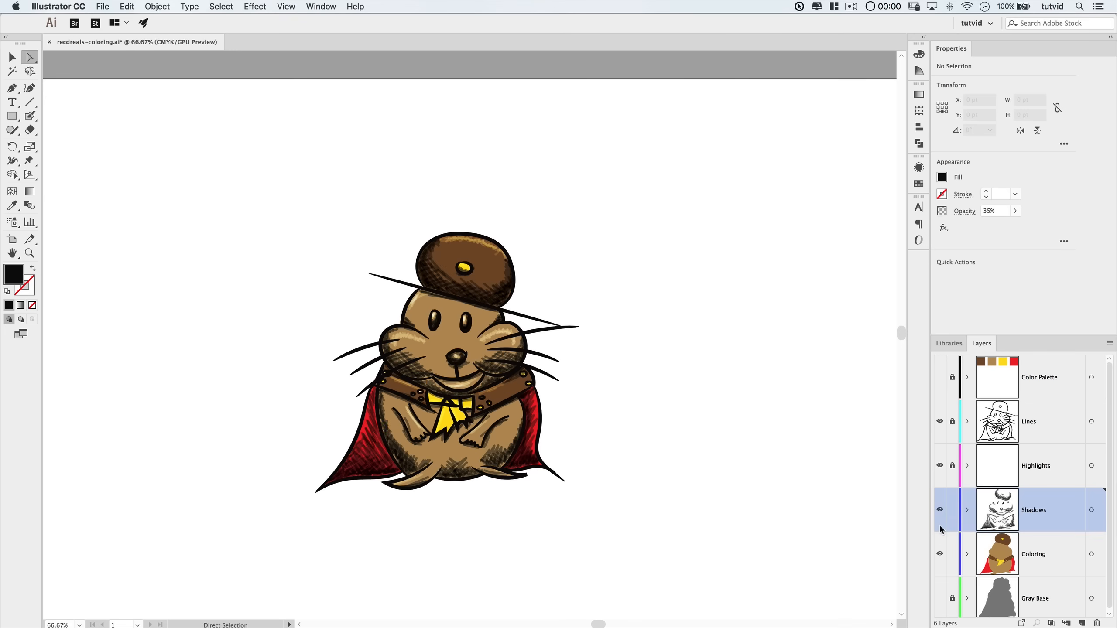
{"action": "mouse_move", "coordinate": [939, 520]}
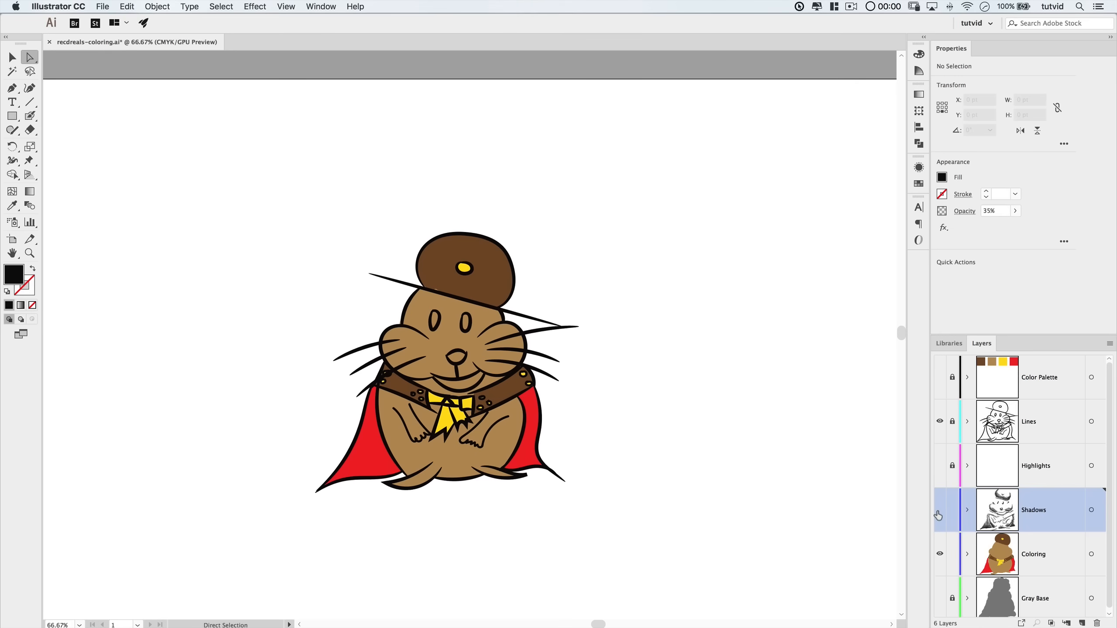
{"action": "left_click", "coordinate": [939, 510]}
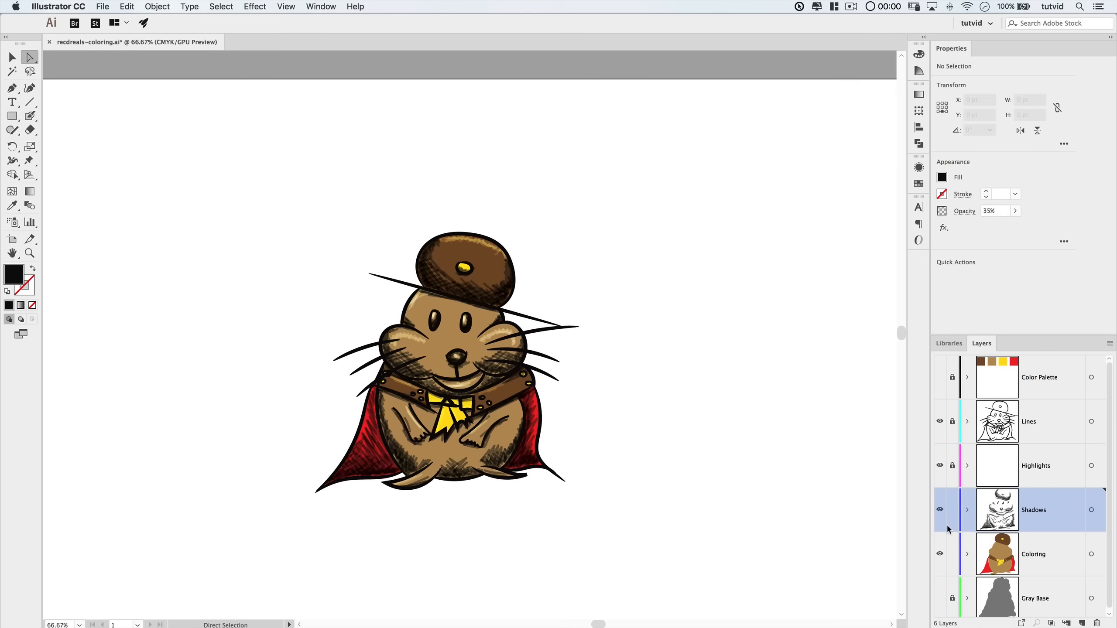